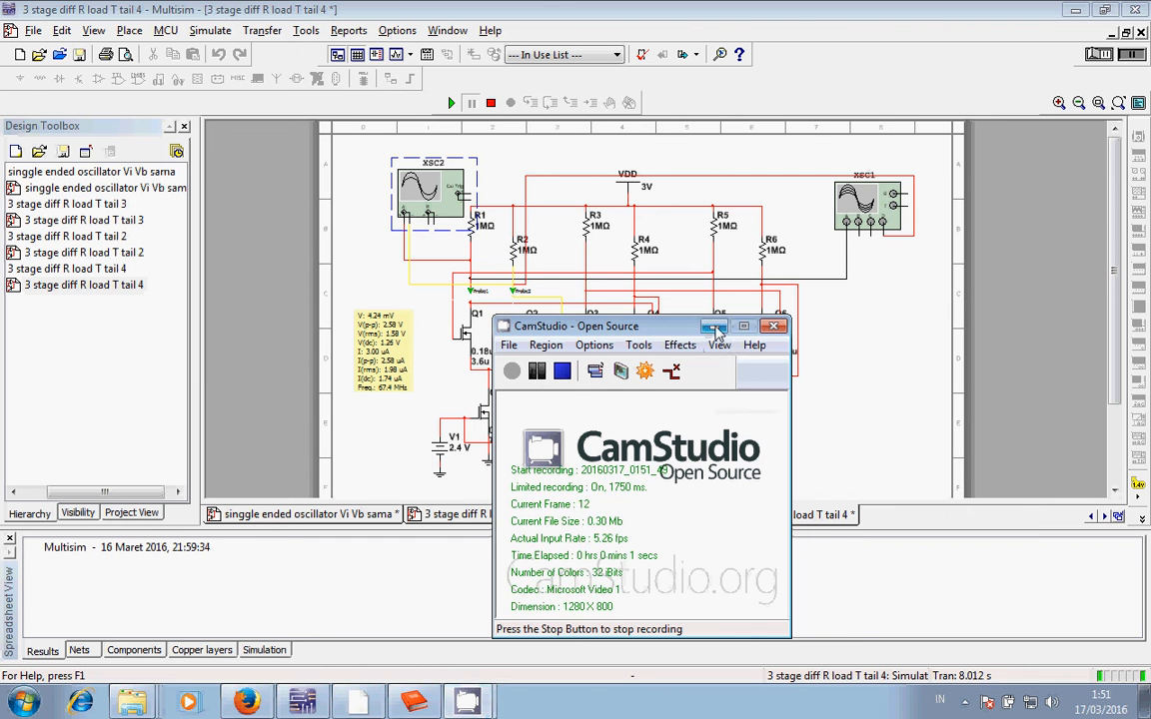
Navigate Nitro Pro to page 510 showing Figure 14.12, the three-stage differential oscillator with resistor loads.
click(759, 326)
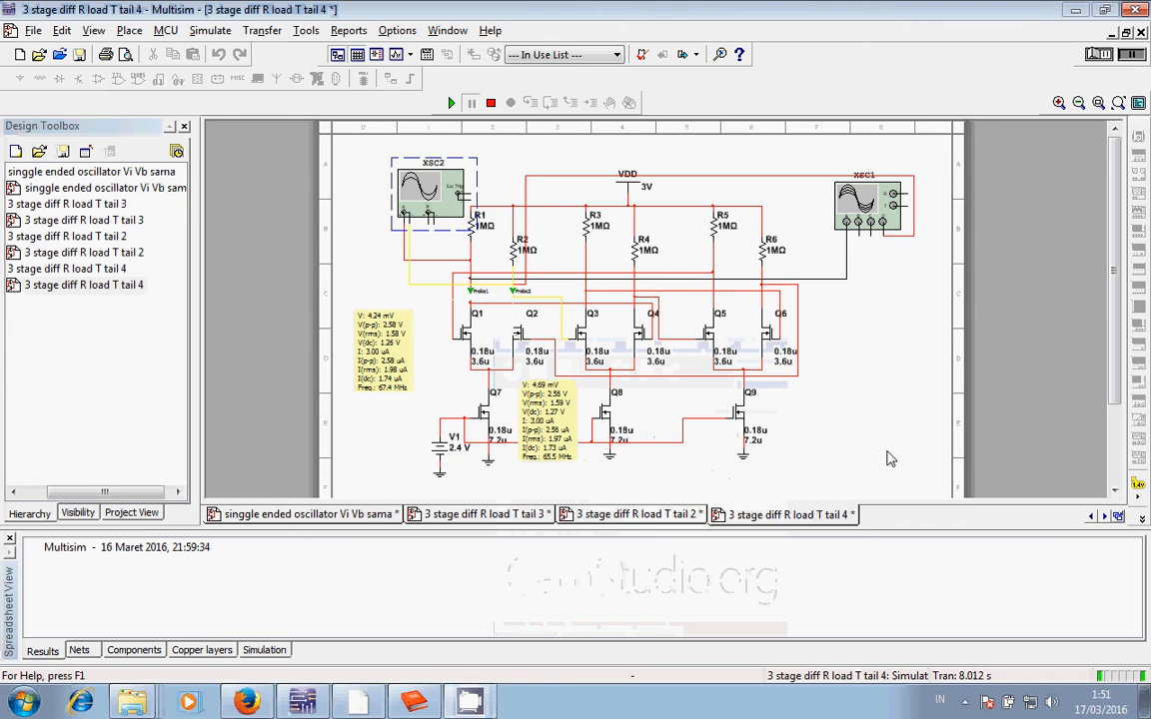
mouse_move(863, 386)
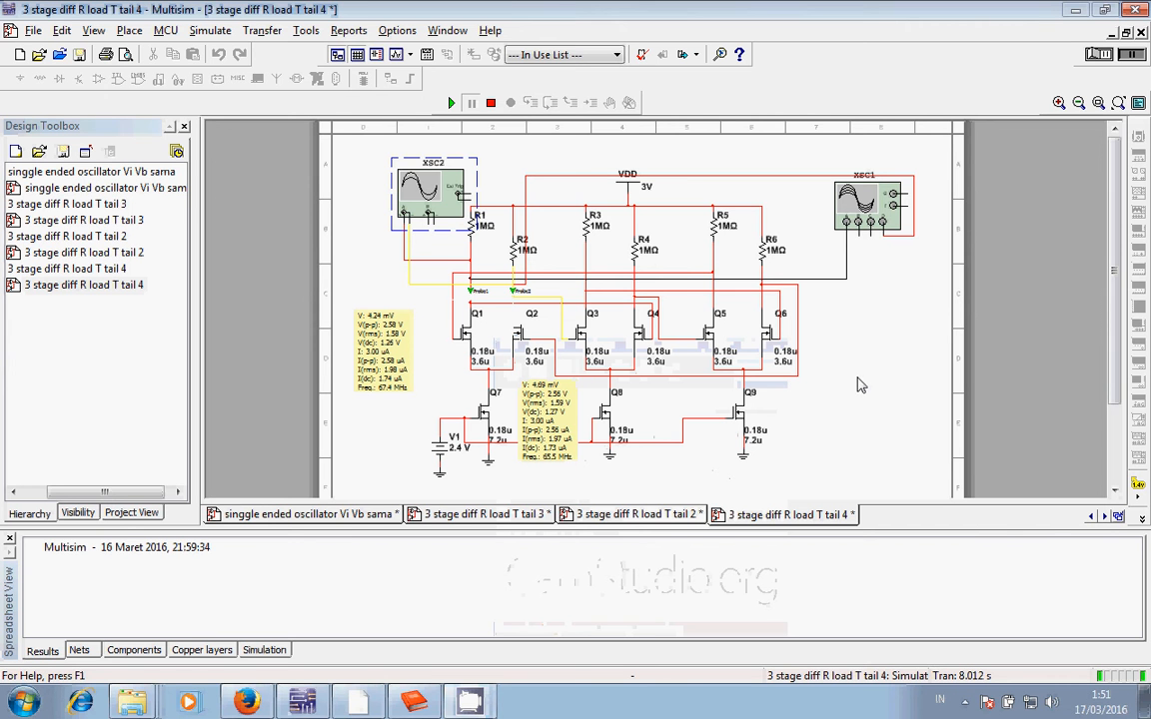
mouse_move(765, 258)
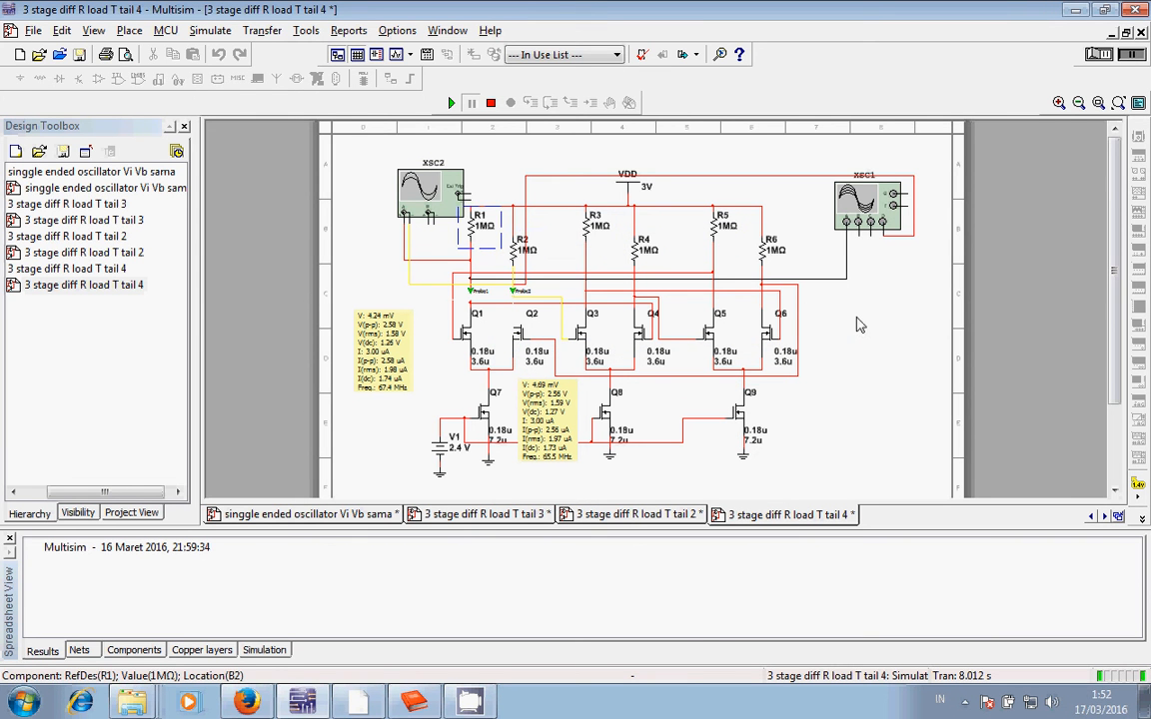
mouse_move(1023, 390)
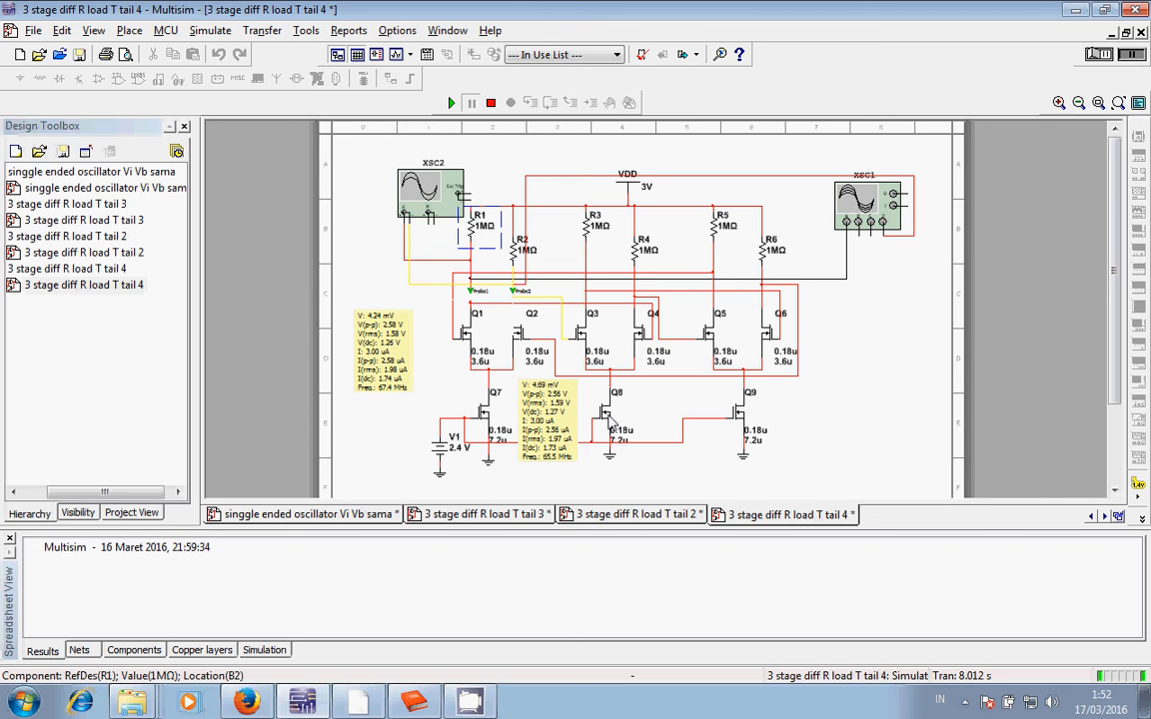
mouse_move(816, 418)
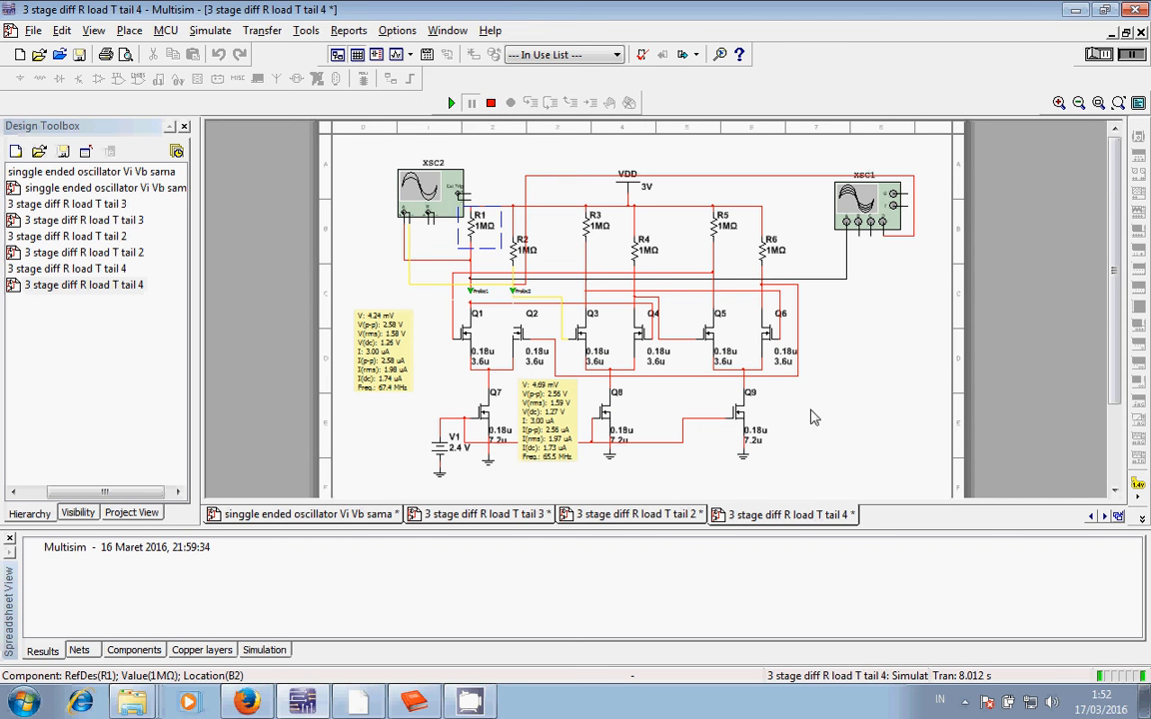
mouse_move(816, 316)
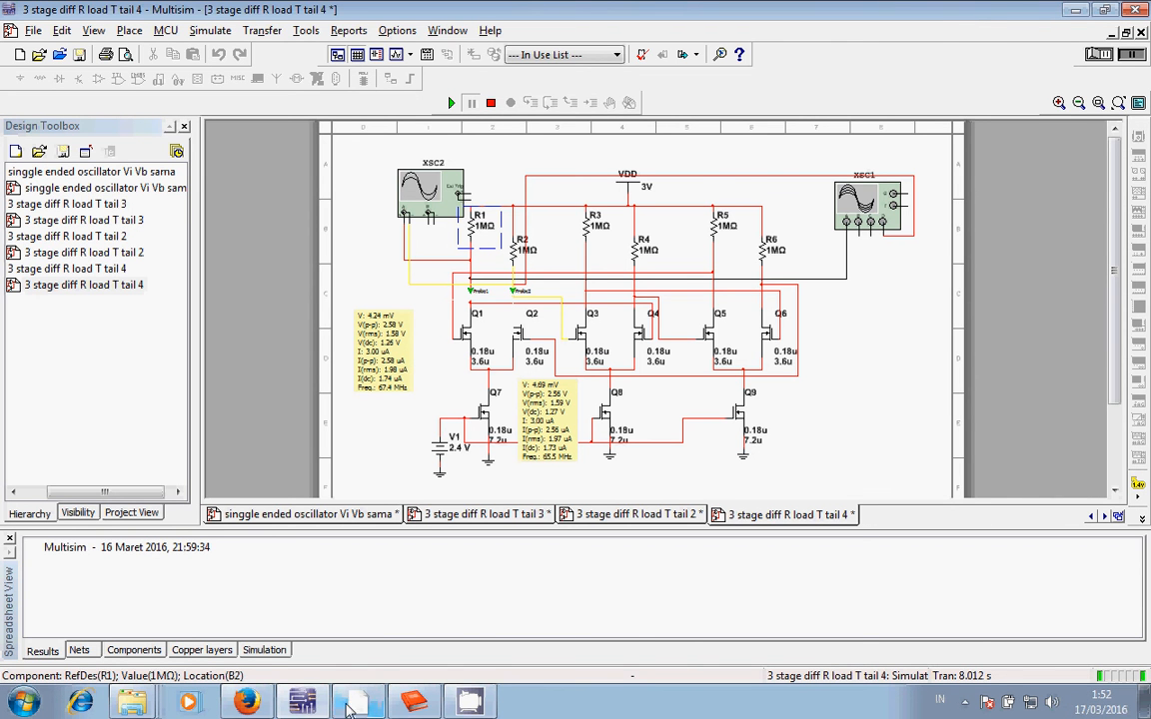
click(358, 699)
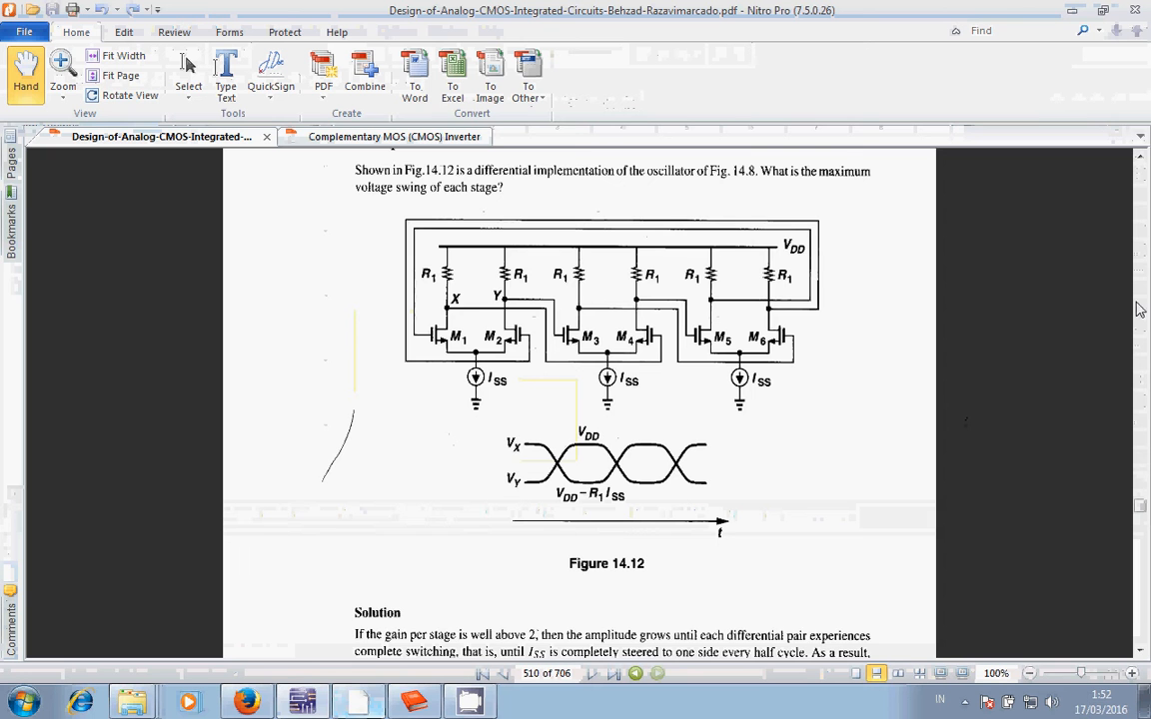
scroll(up, 3)
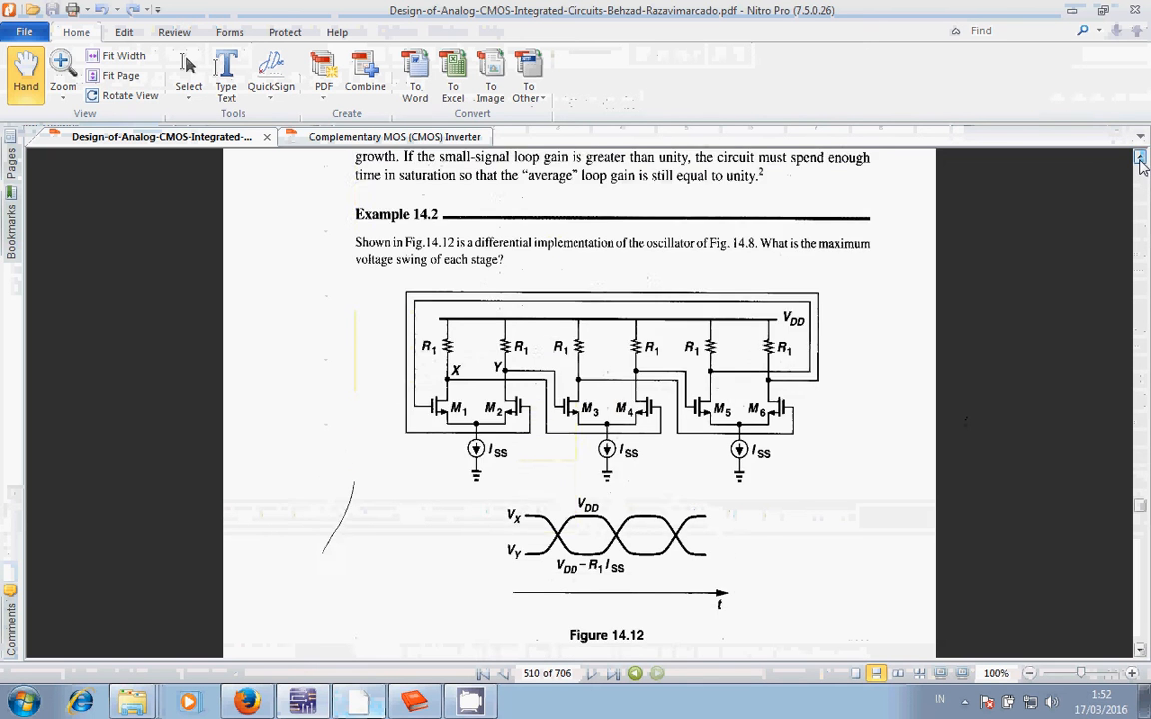
scroll(up, 3)
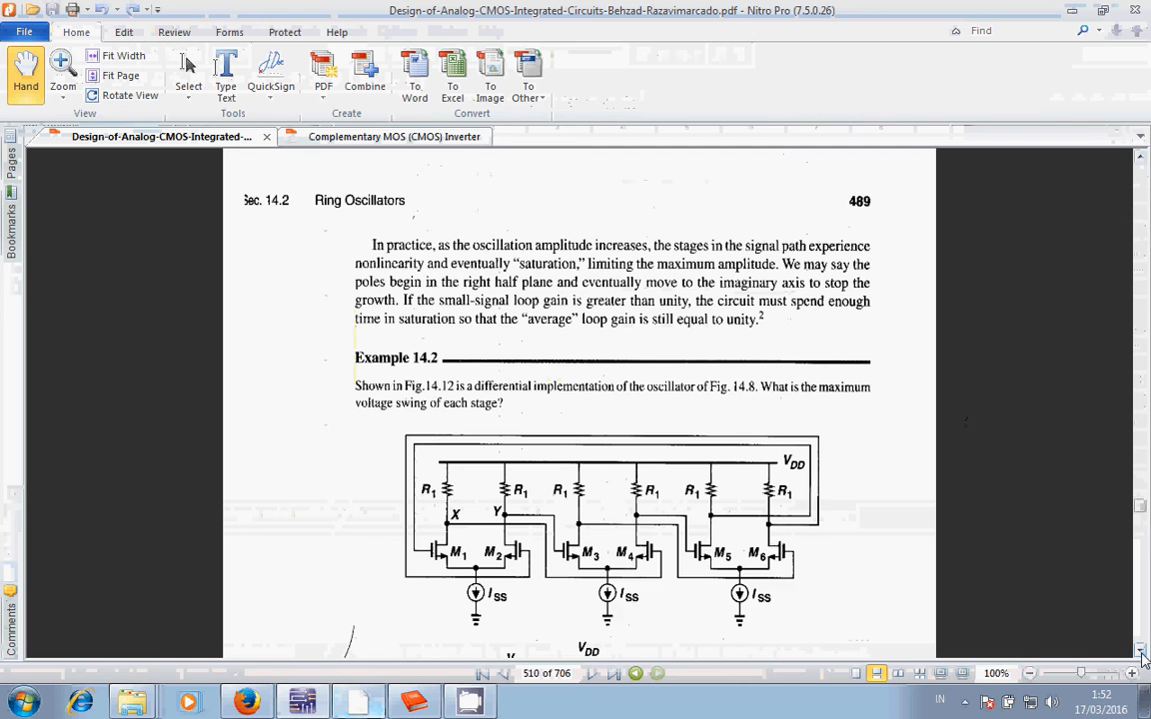
scroll(down, 3)
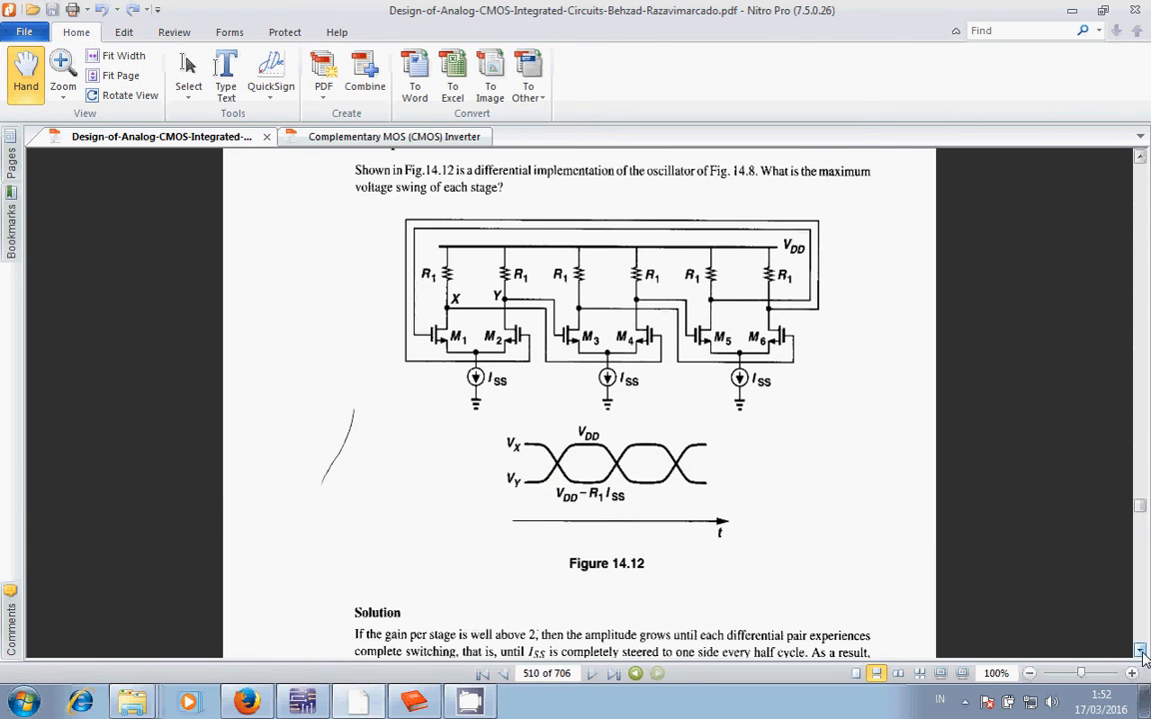
mouse_move(895, 324)
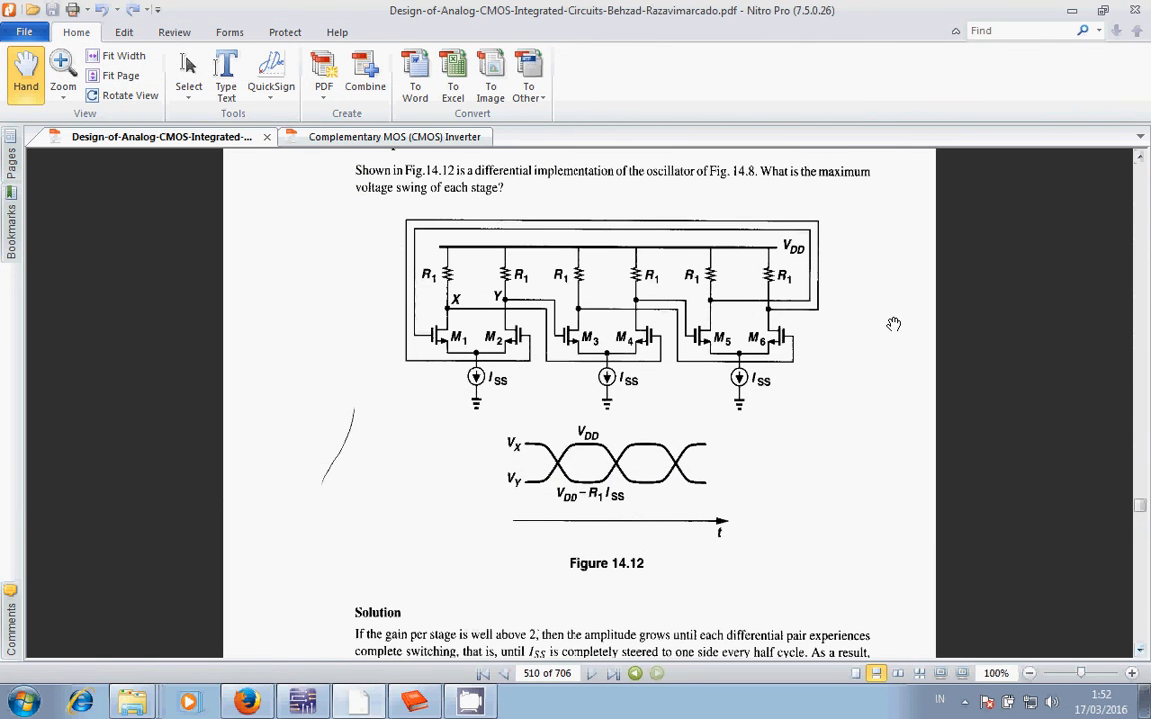
mouse_move(475, 388)
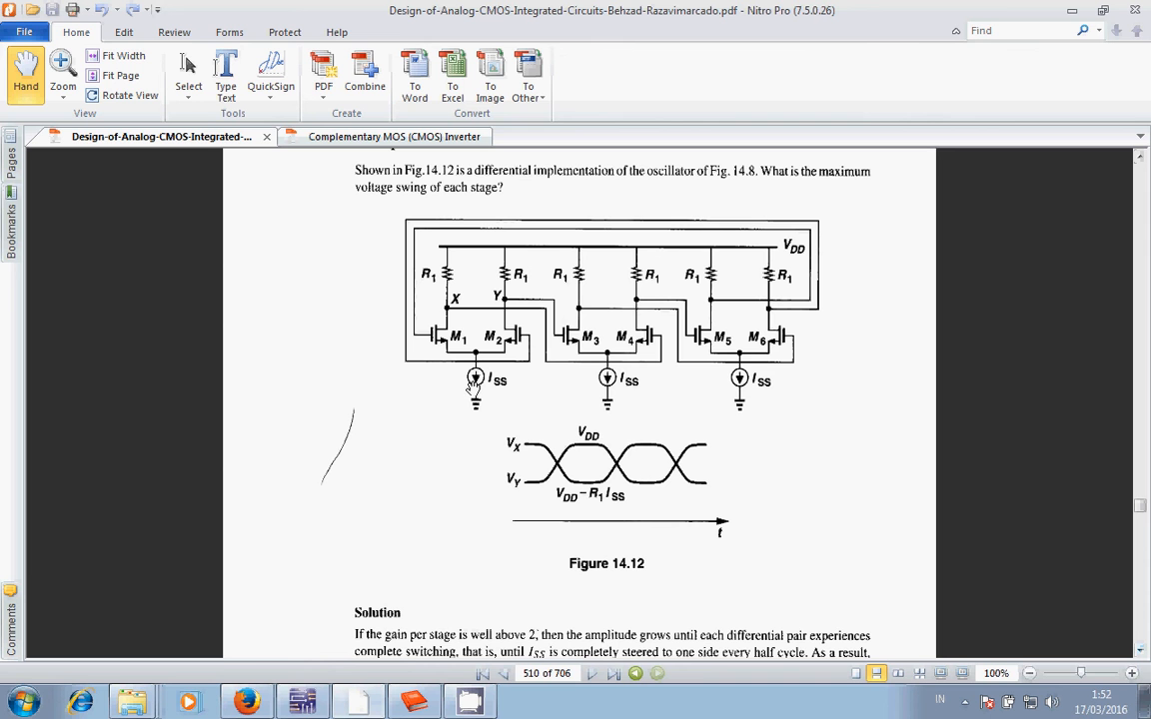
mouse_move(489, 379)
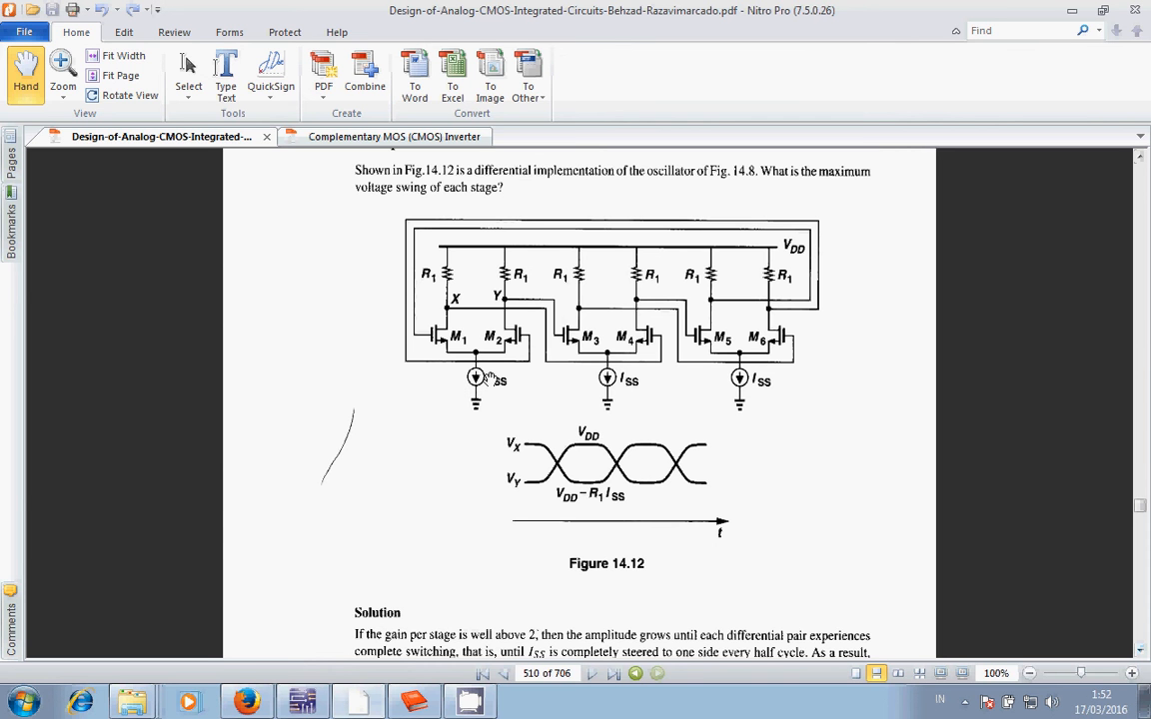
mouse_move(739, 380)
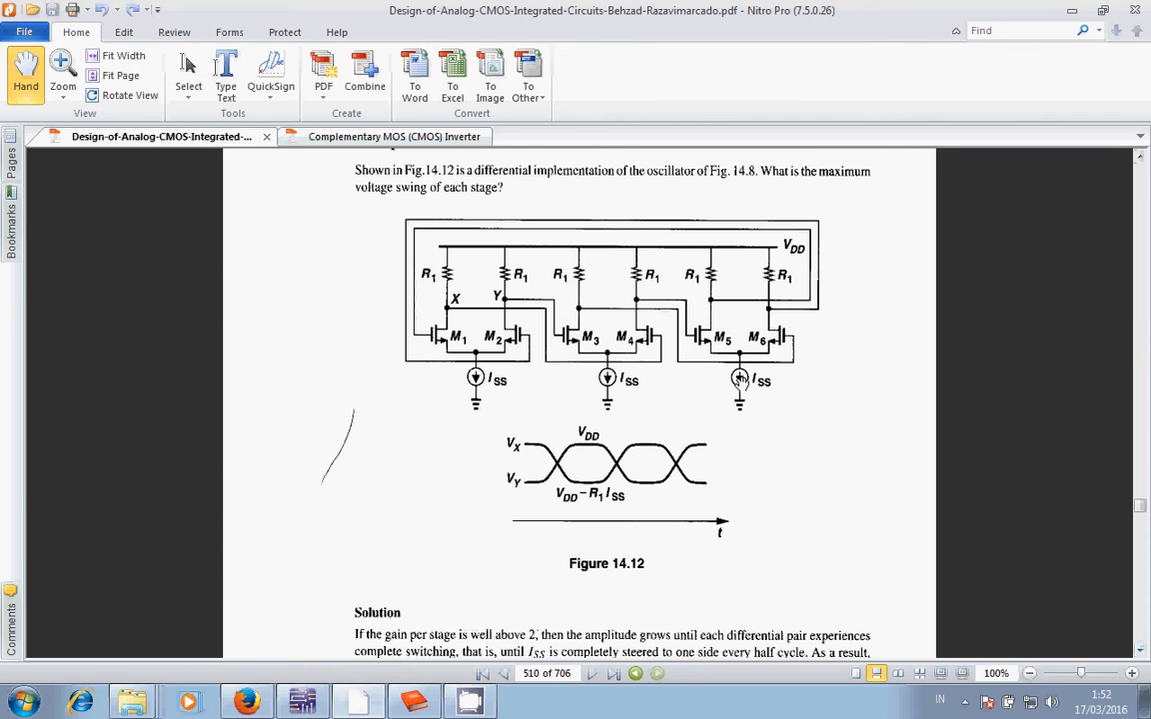
mouse_move(836, 411)
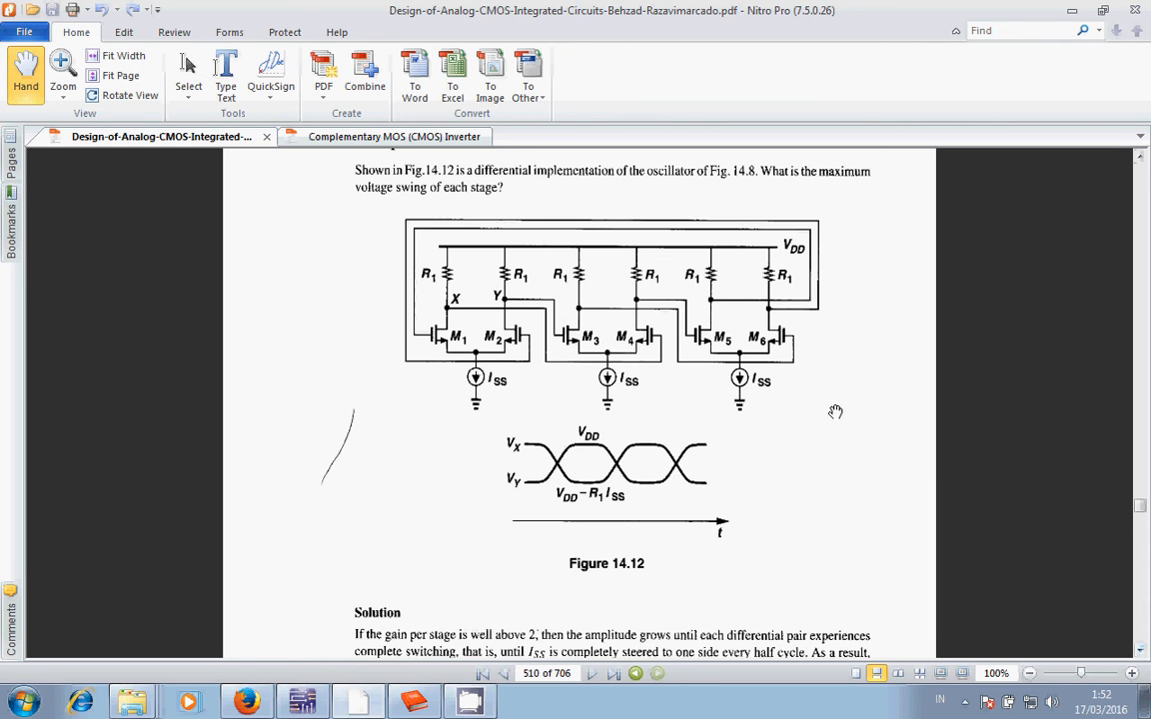
mouse_move(541, 516)
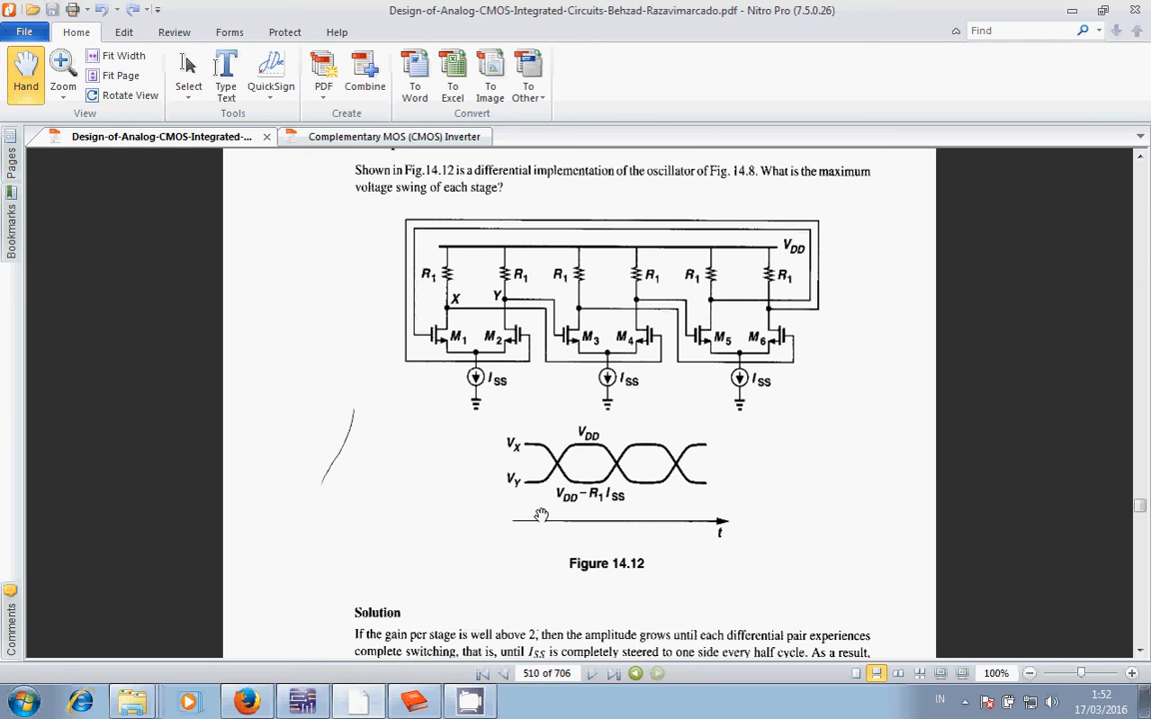
mouse_move(711, 504)
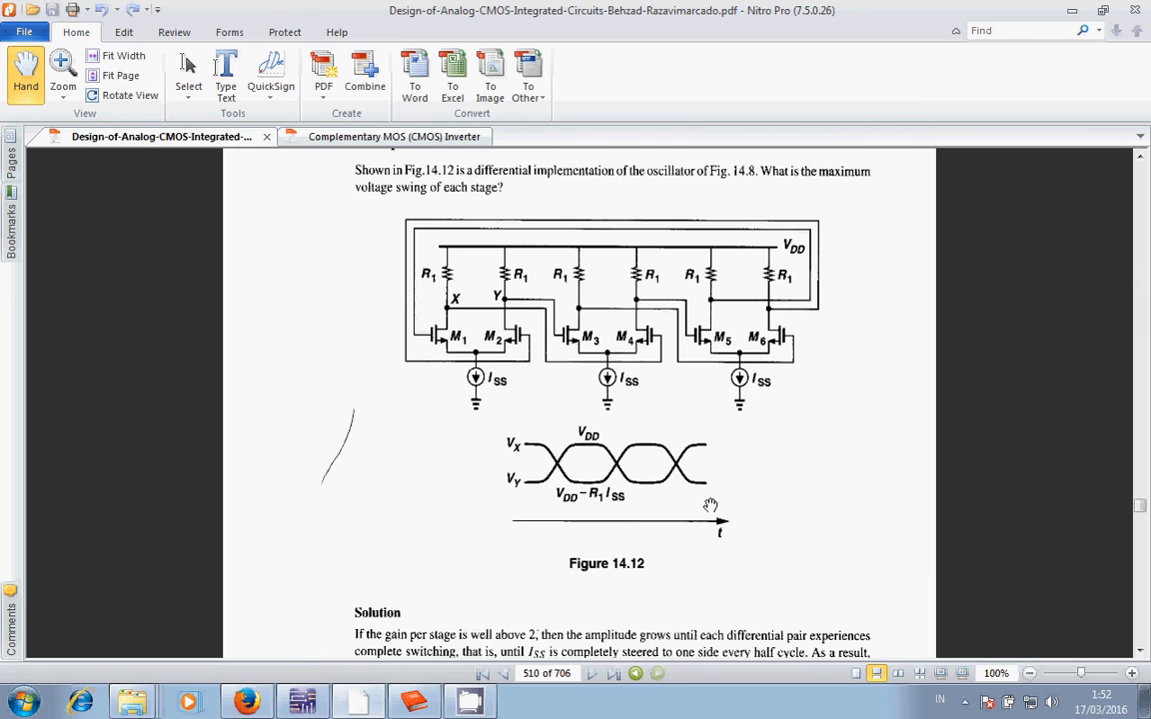
mouse_move(523, 460)
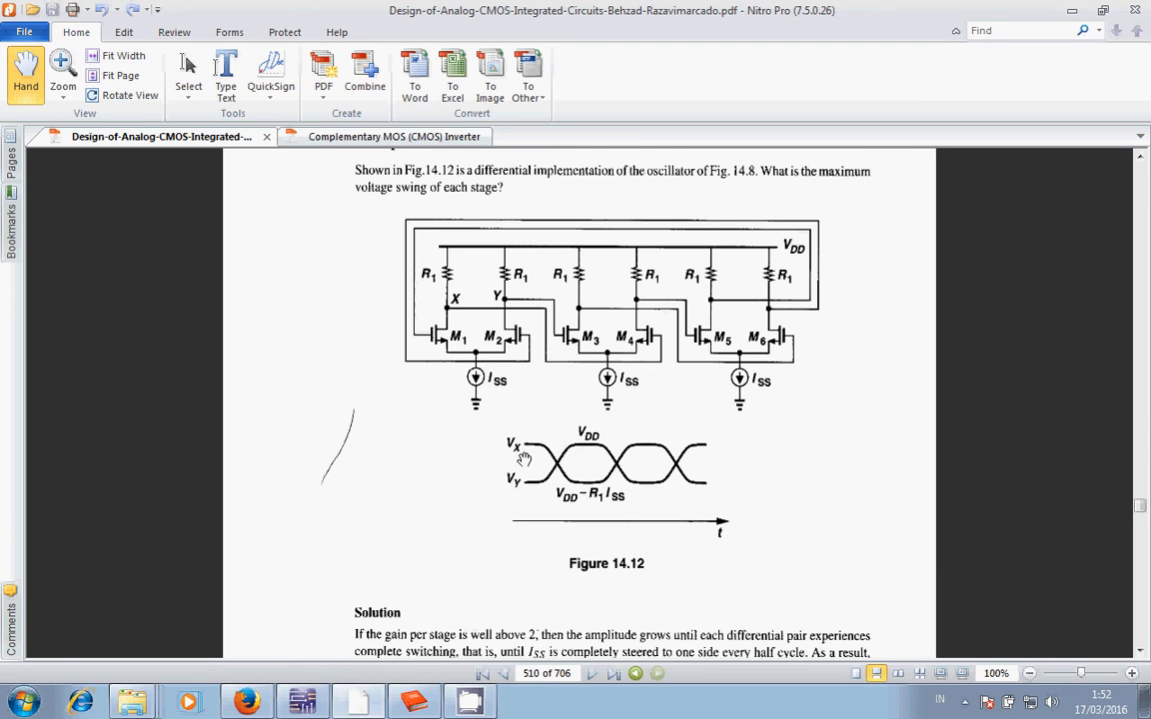
mouse_move(447, 309)
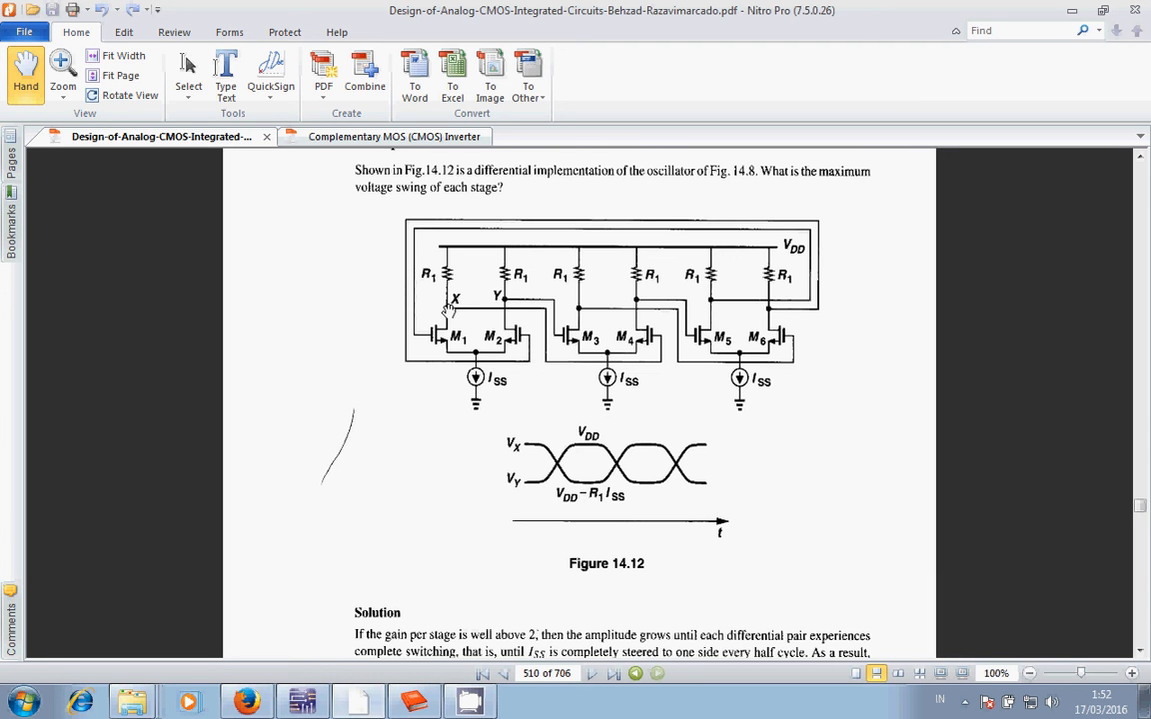
mouse_move(509, 300)
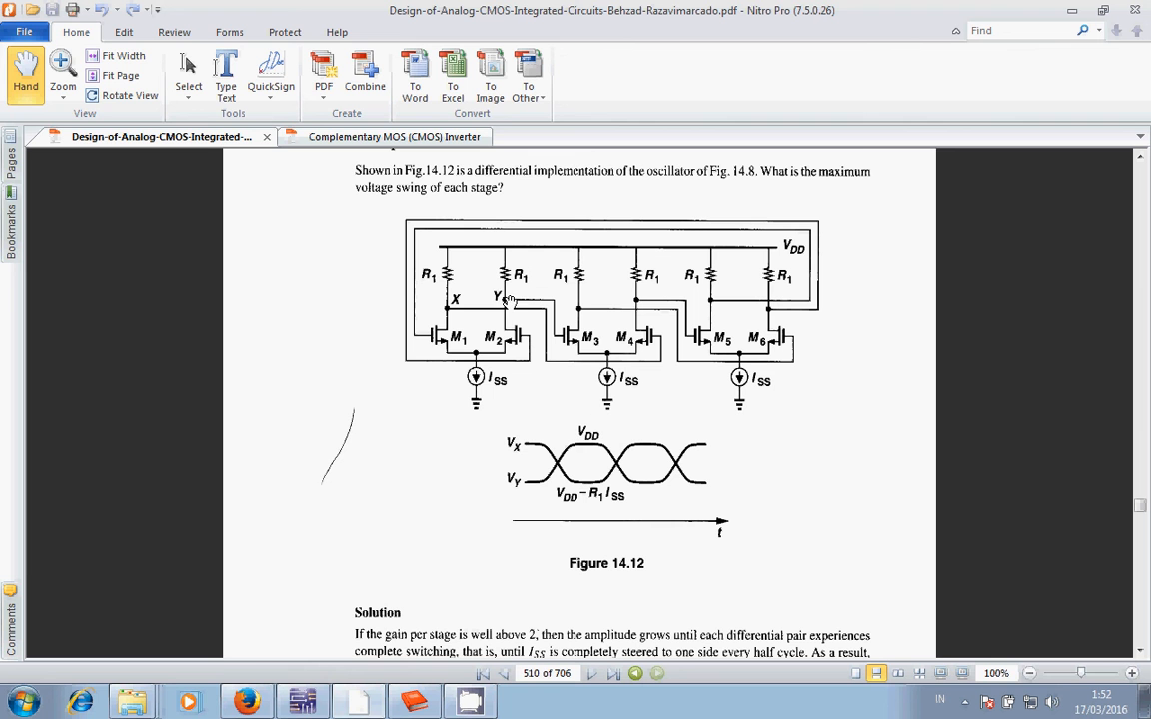
mouse_move(638, 599)
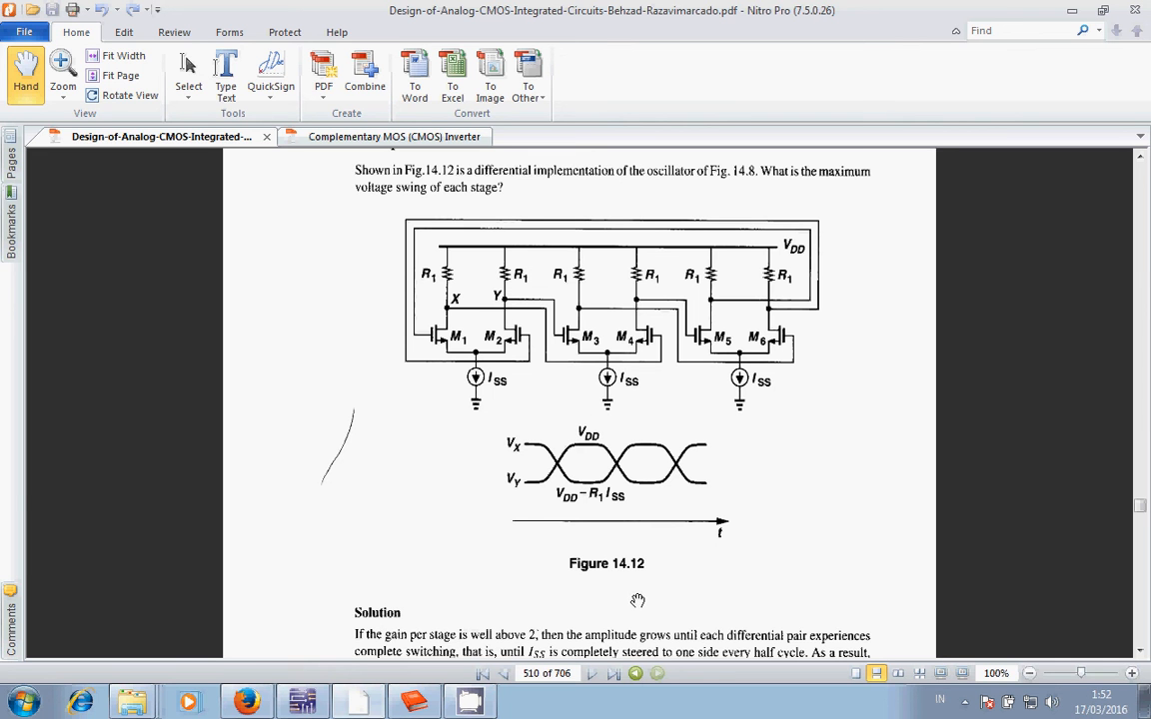
mouse_move(694, 417)
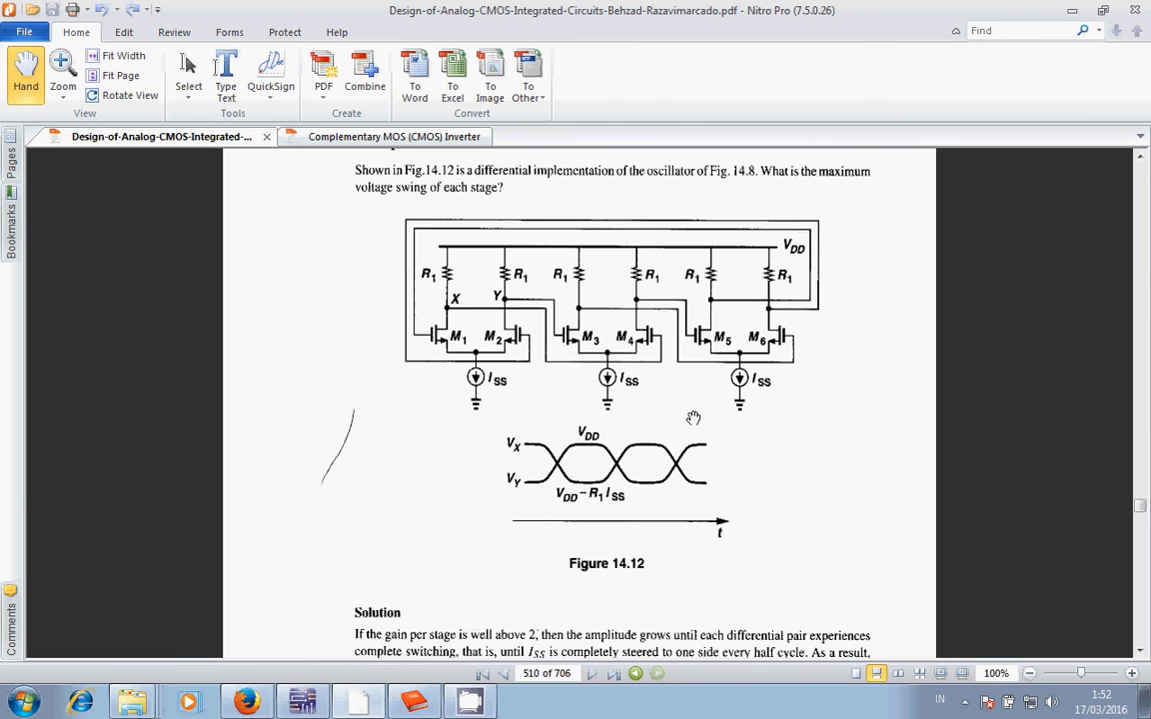
mouse_move(559, 514)
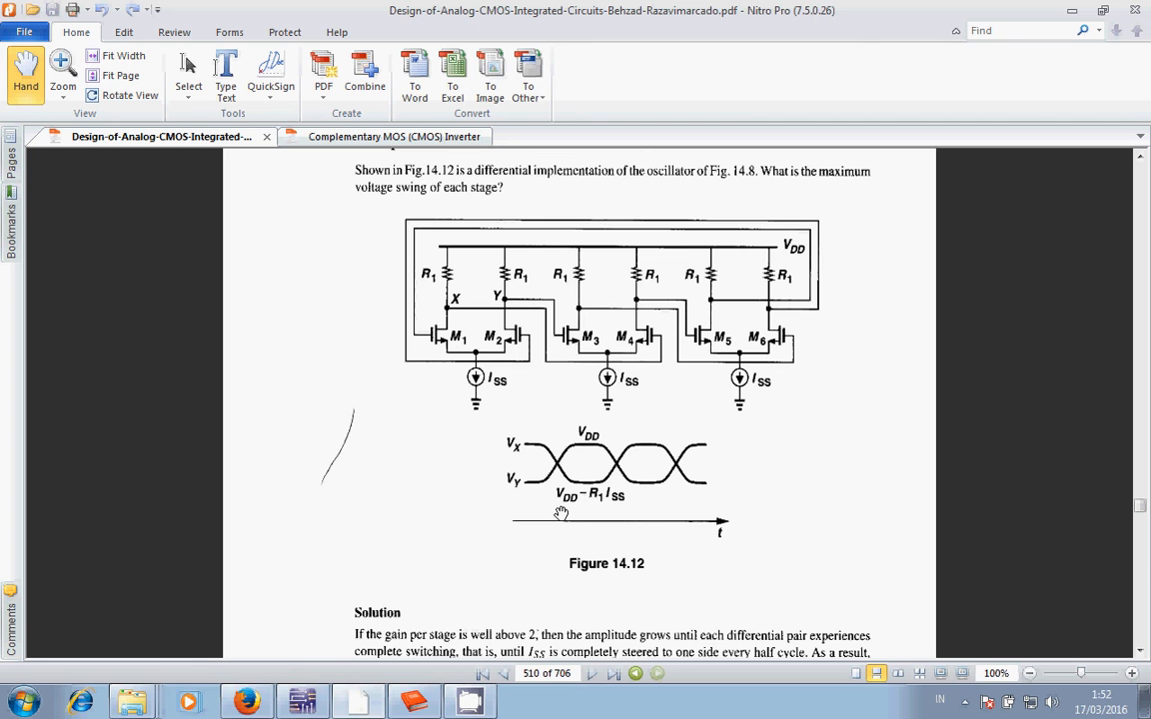
mouse_move(491, 563)
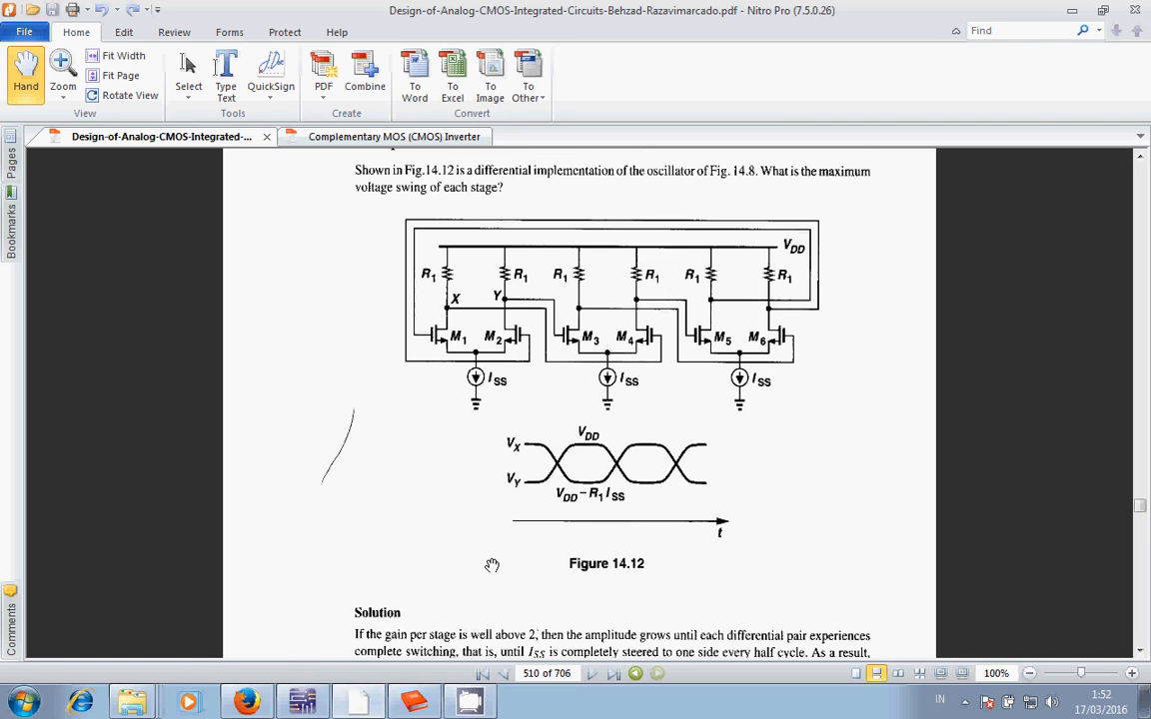
mouse_move(364, 655)
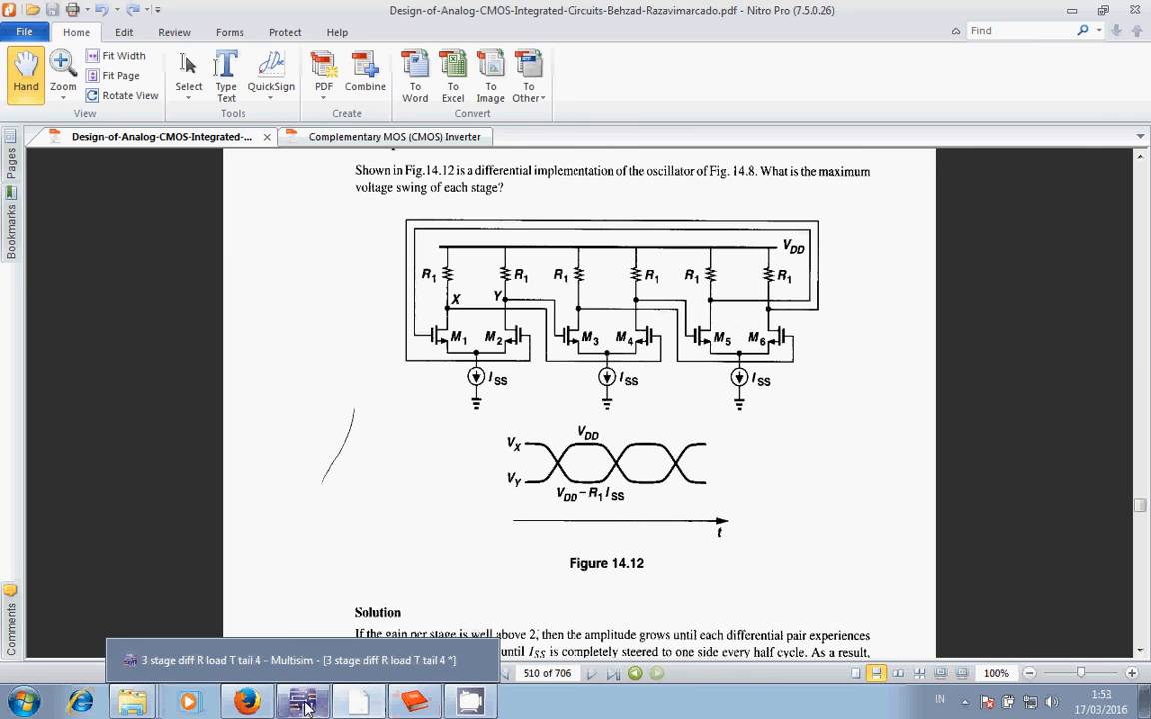
click(304, 699)
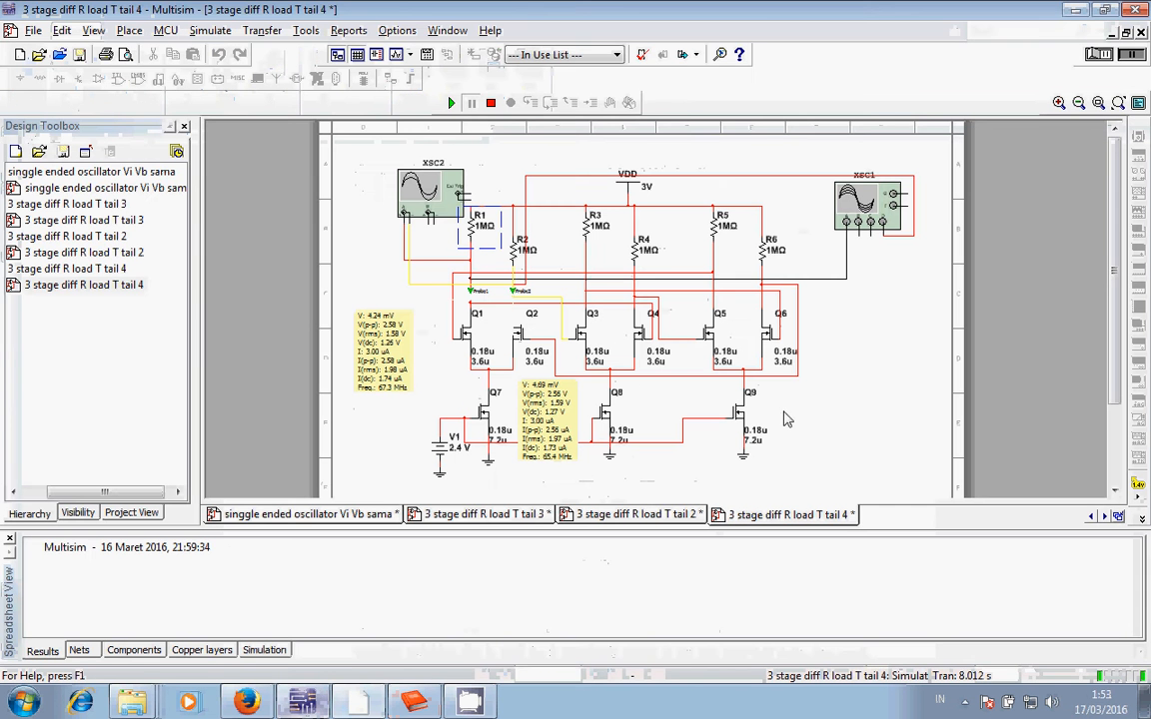
mouse_move(903, 348)
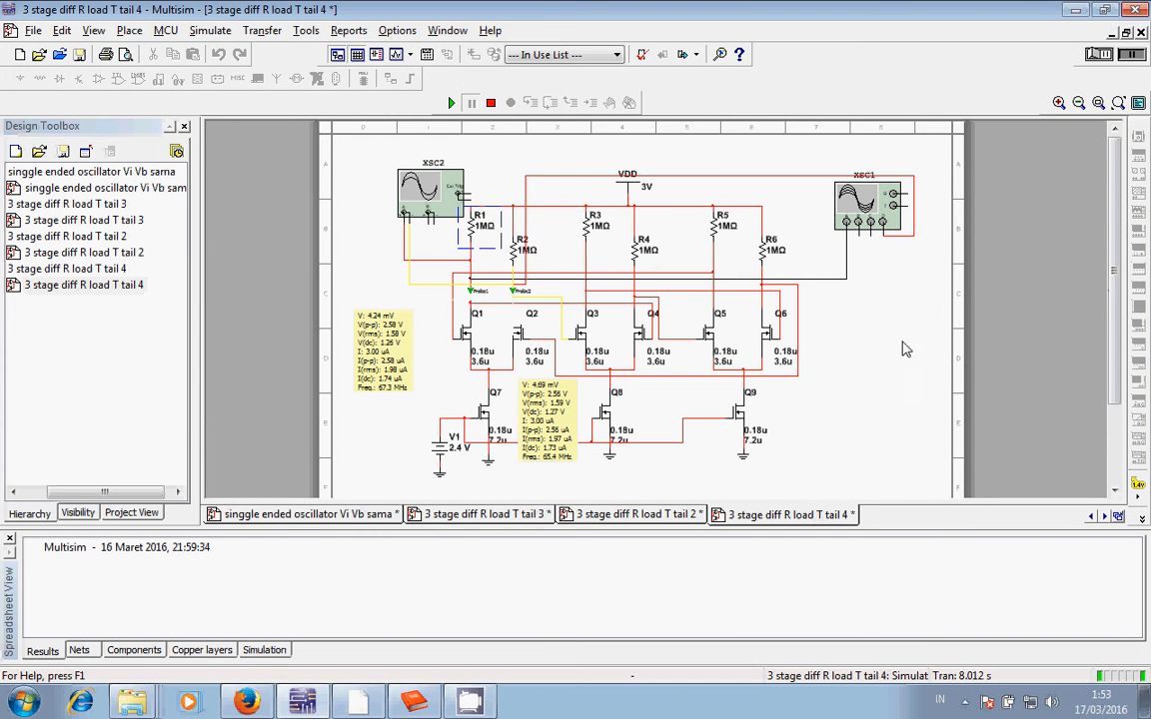
mouse_move(469, 384)
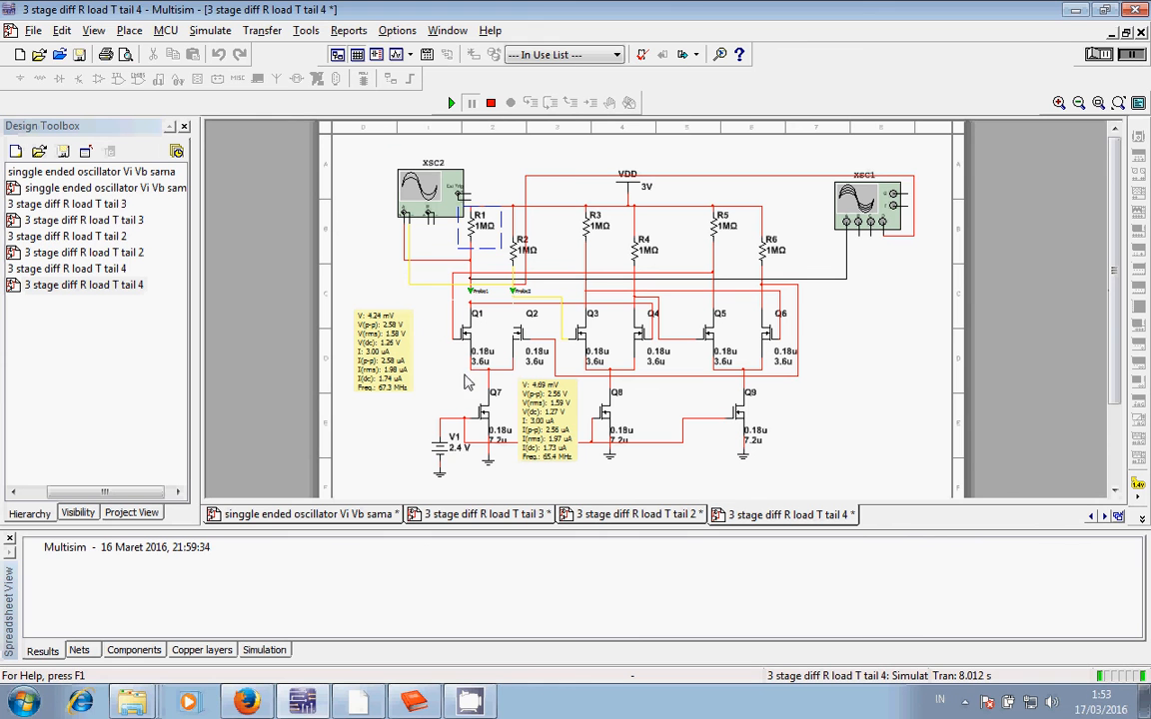
mouse_move(450, 327)
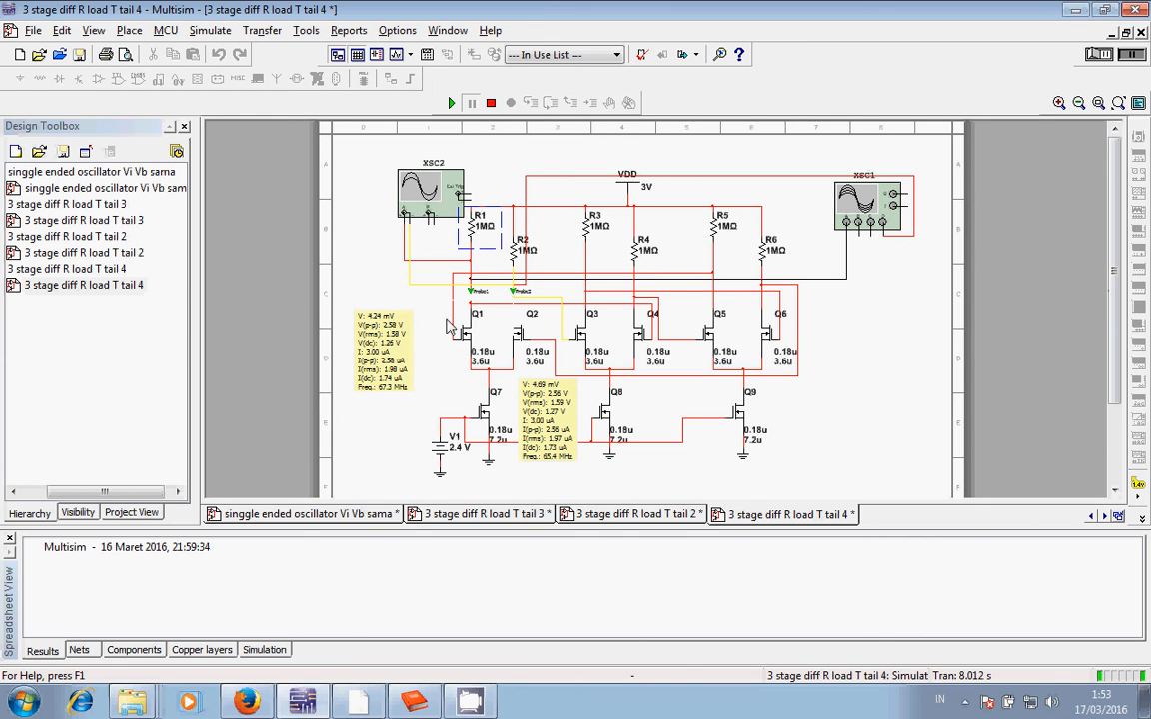
mouse_move(480, 387)
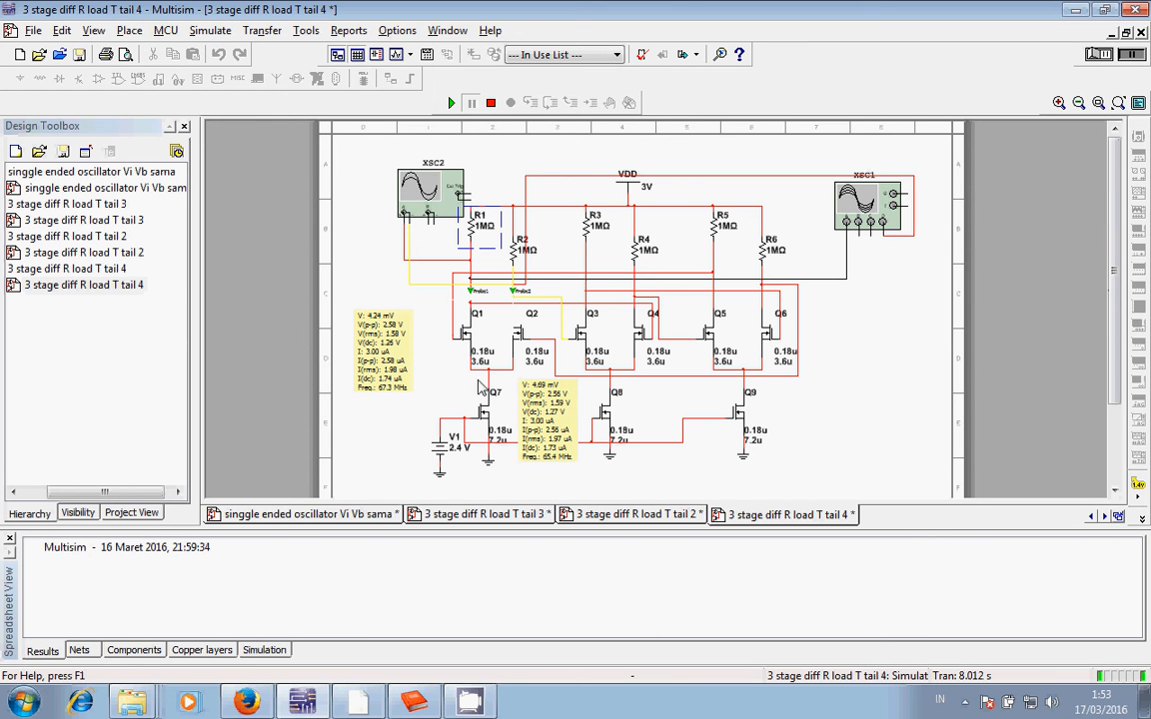
mouse_move(475, 375)
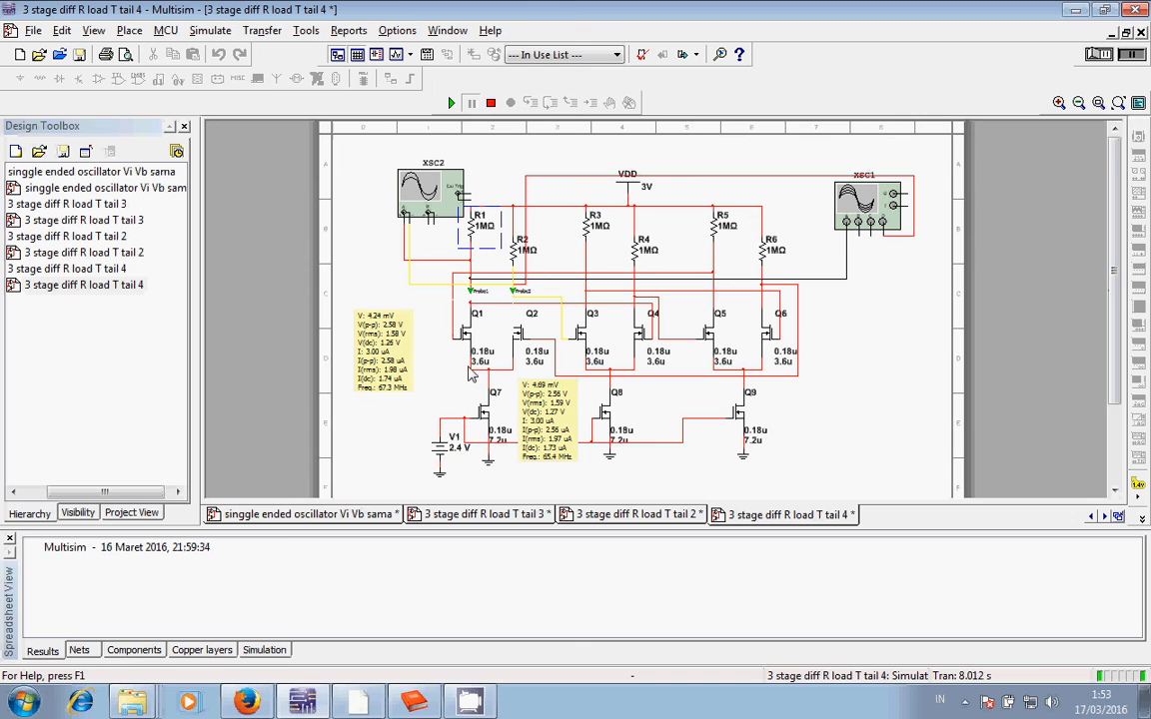
mouse_move(478, 376)
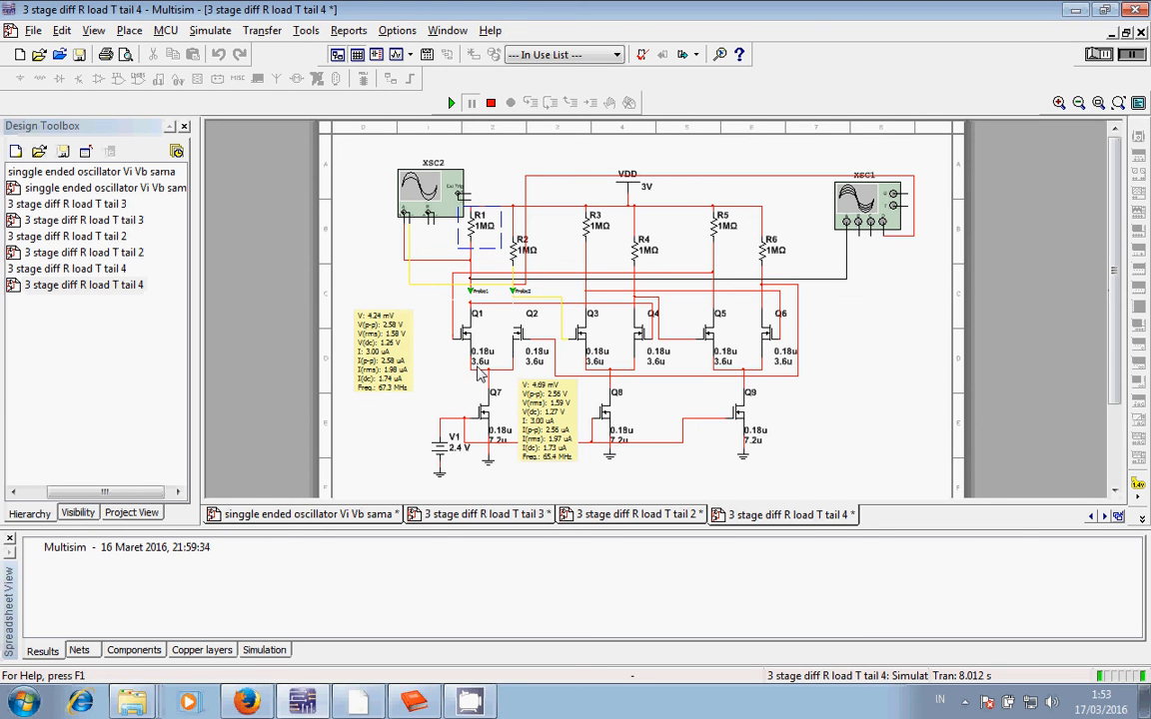
mouse_move(487, 375)
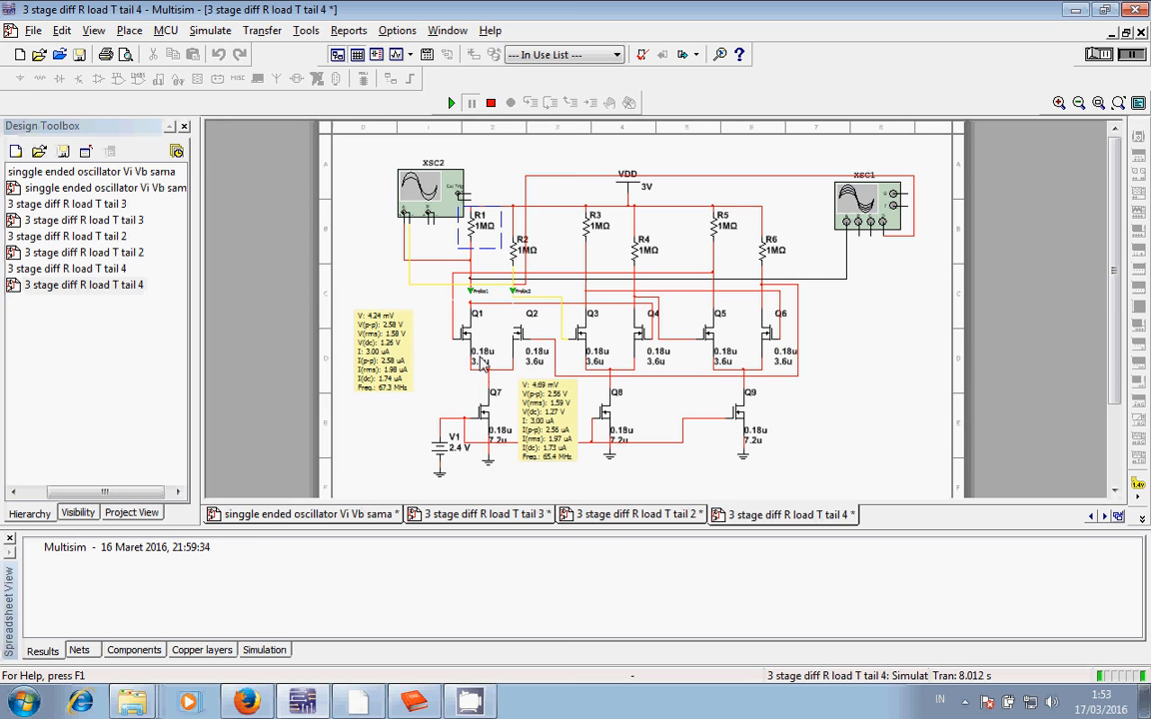
mouse_move(498, 361)
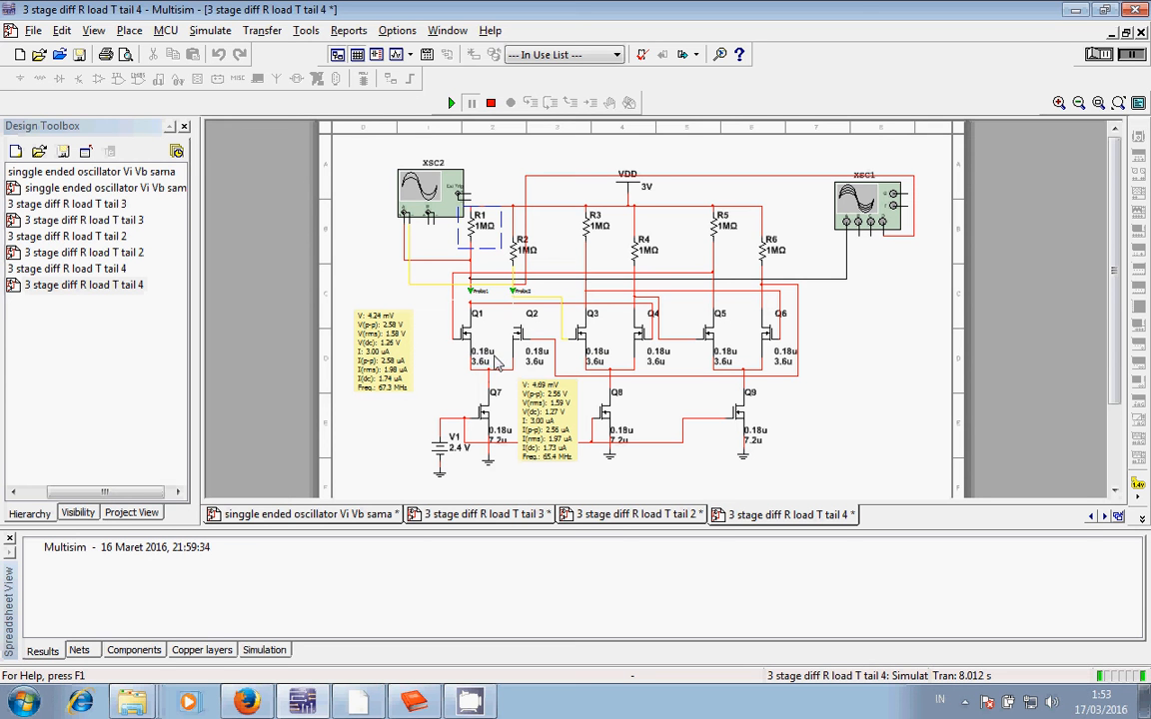
mouse_move(555, 362)
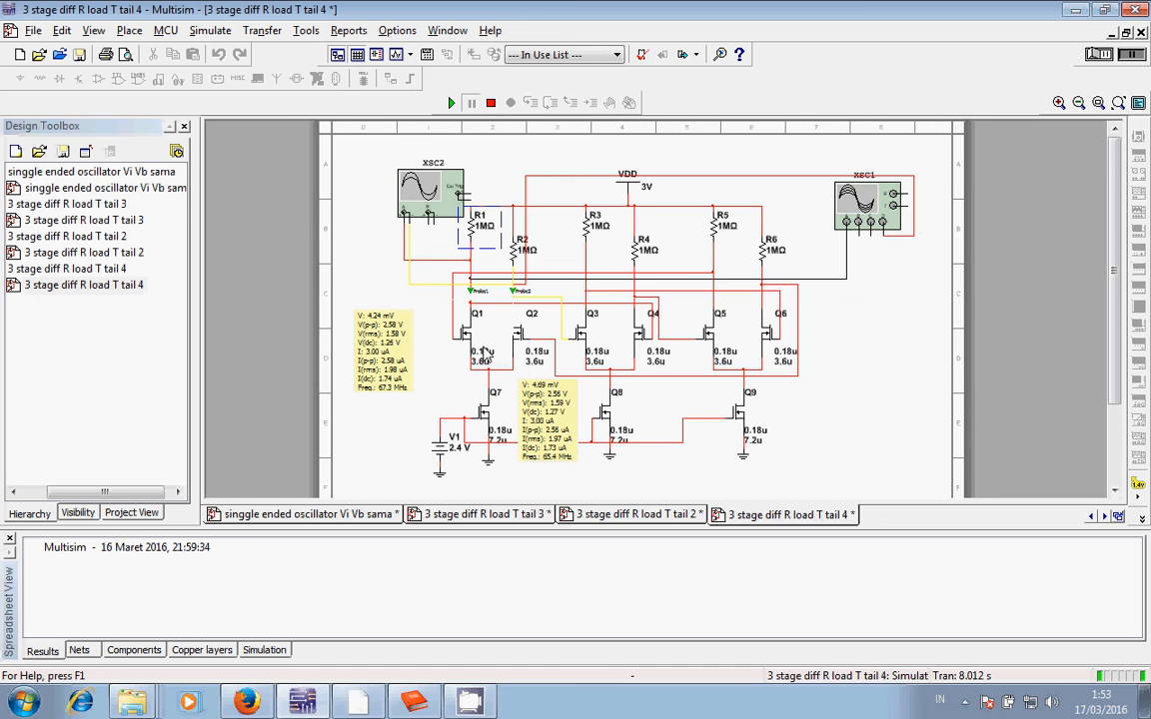
mouse_move(475, 373)
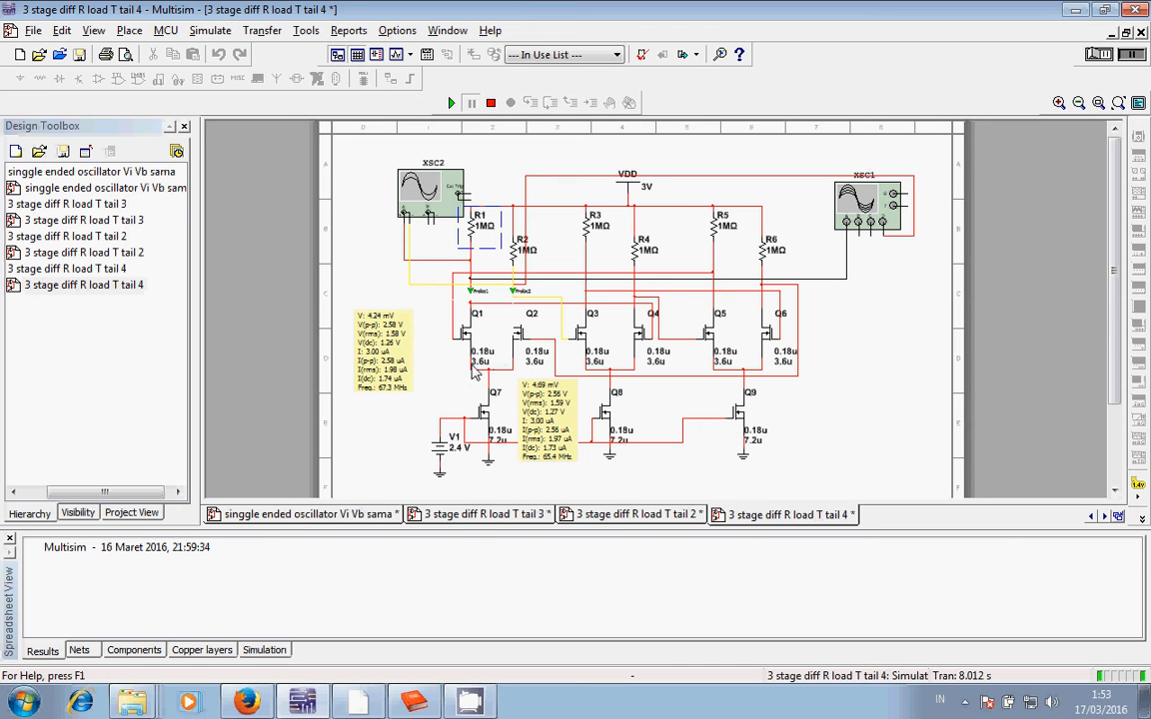
mouse_move(655, 343)
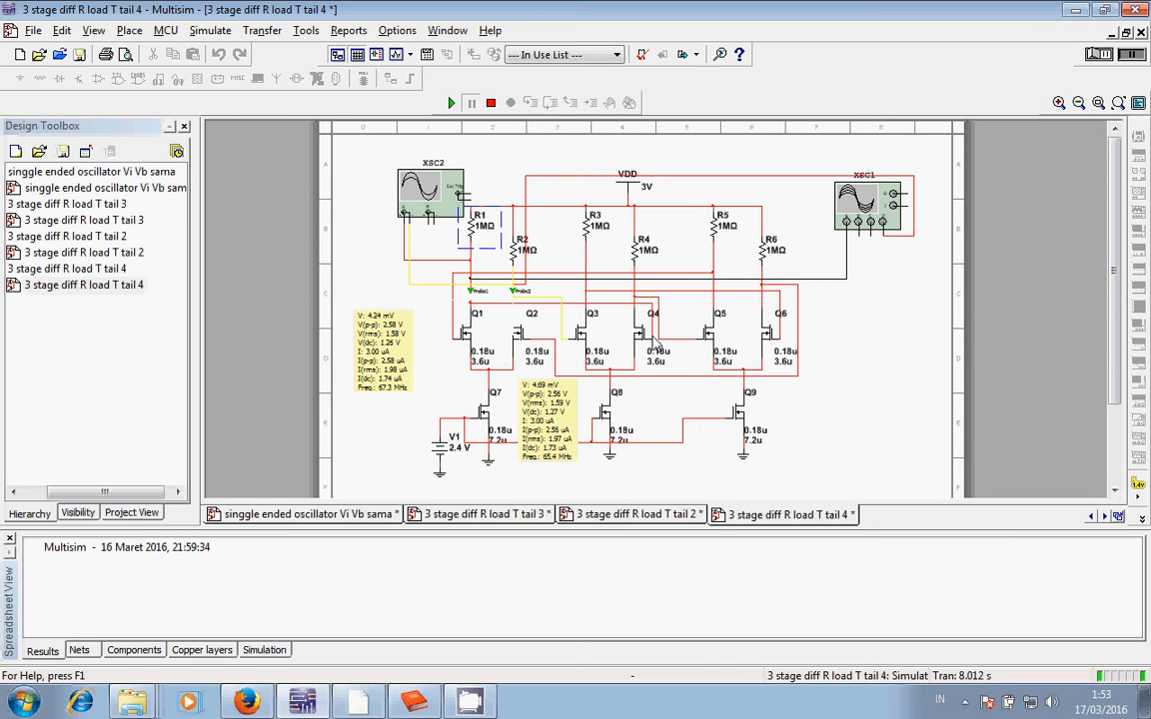
mouse_move(672, 376)
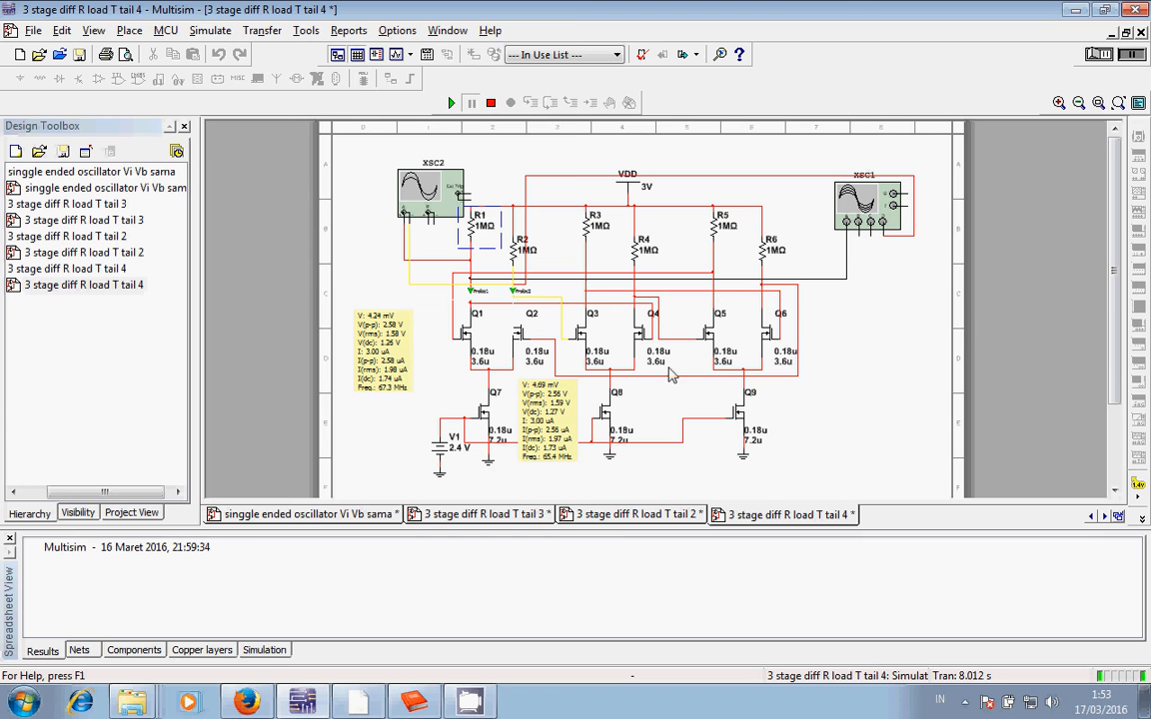
mouse_move(768, 435)
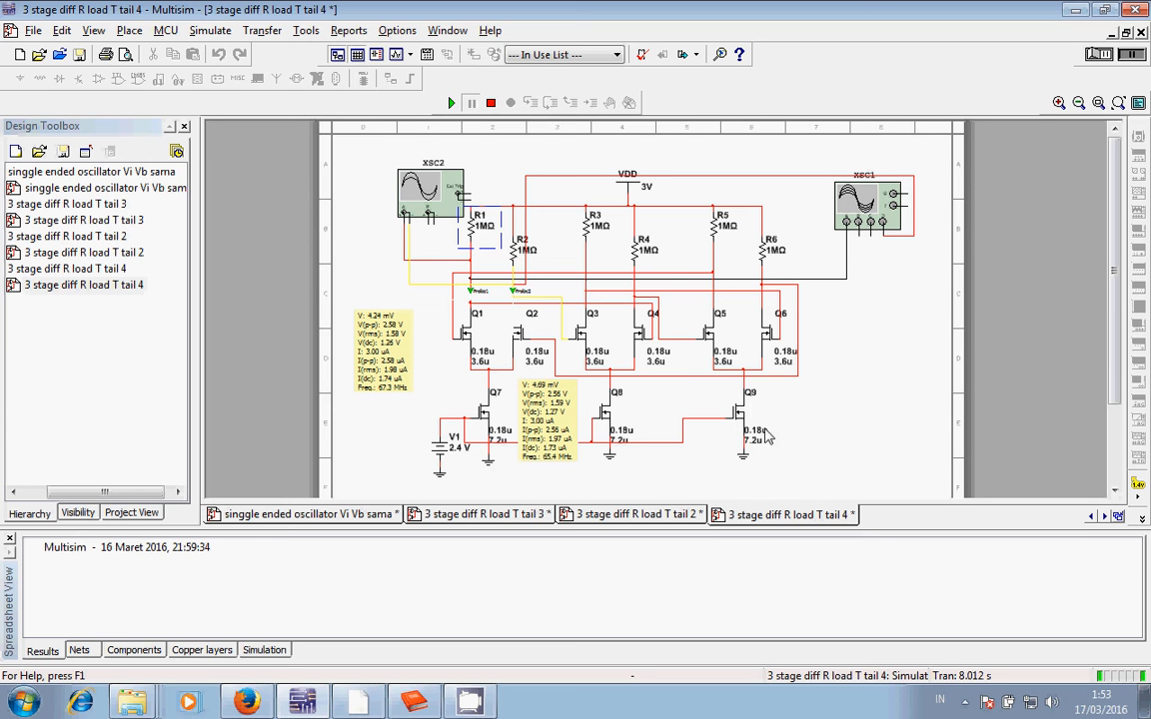
mouse_move(728, 475)
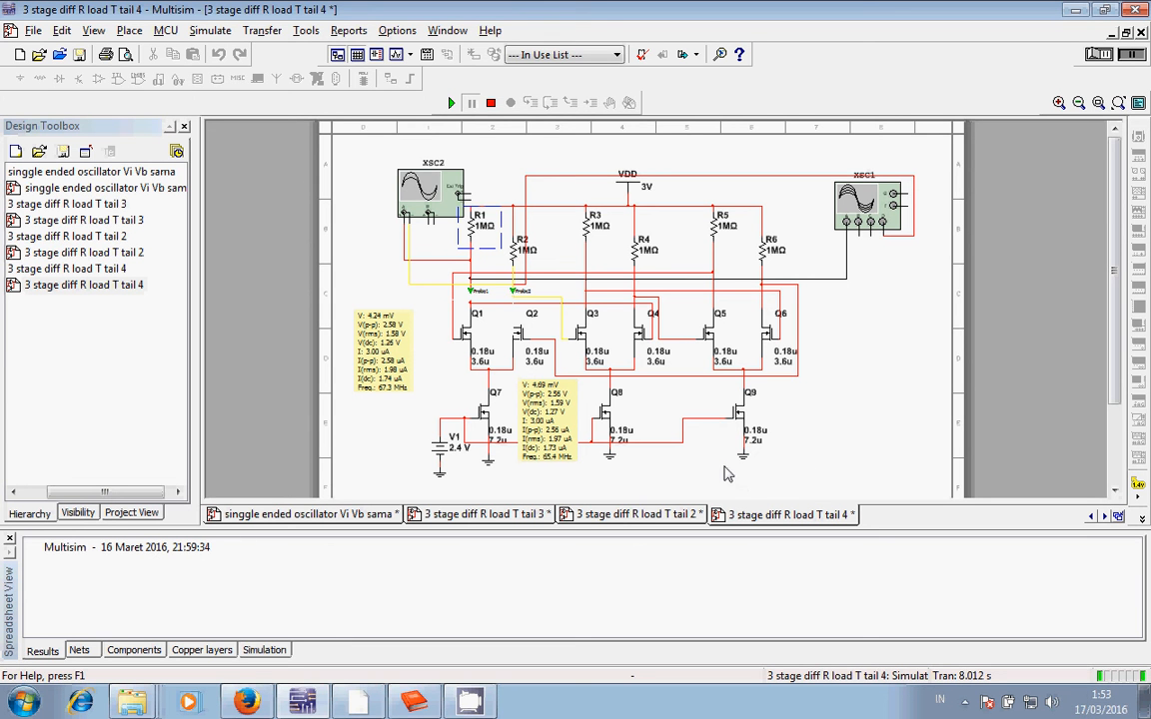
mouse_move(763, 452)
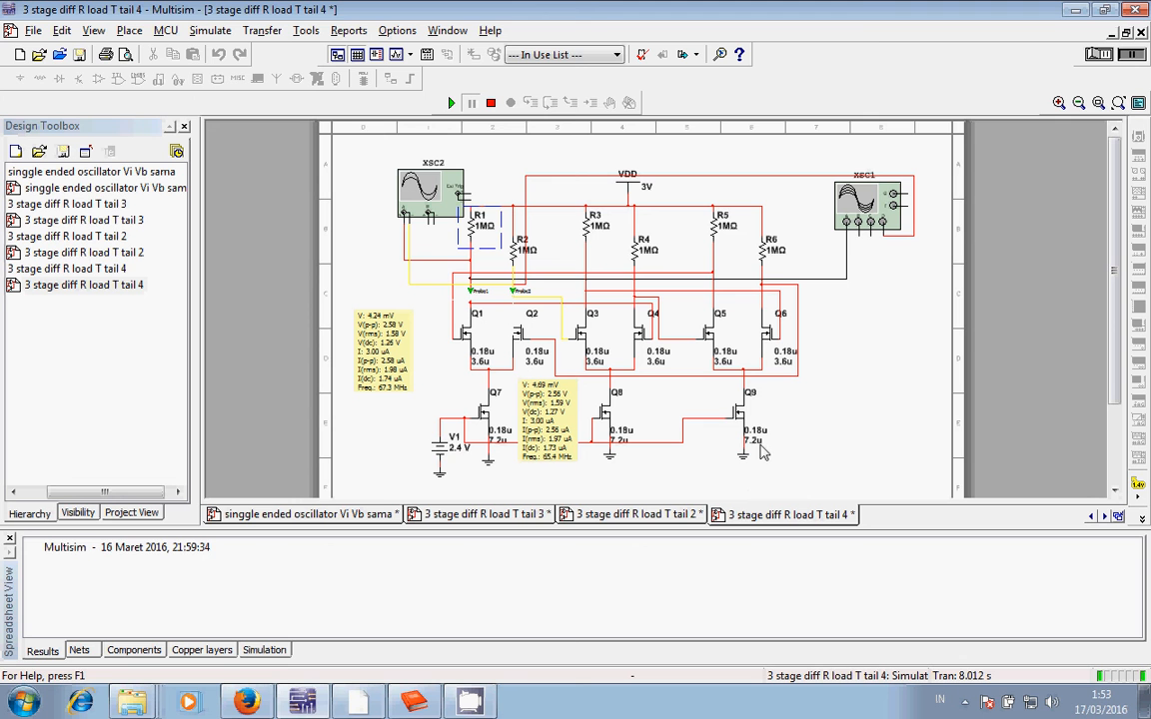
mouse_move(715, 458)
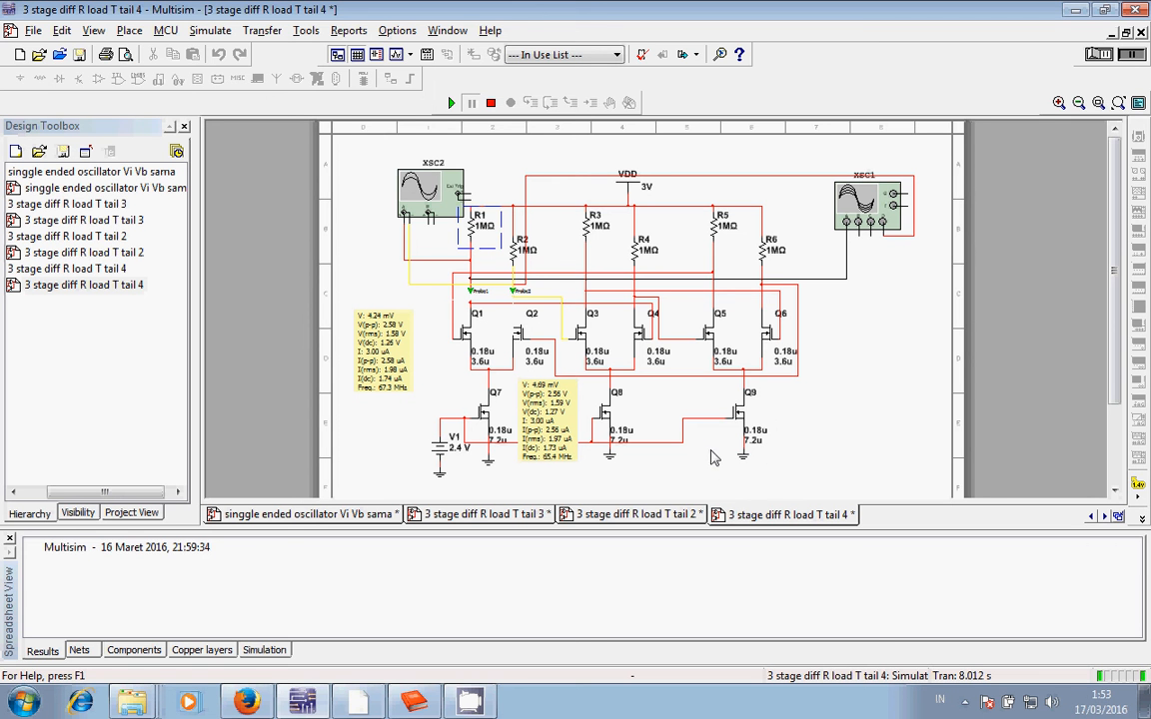
mouse_move(751, 451)
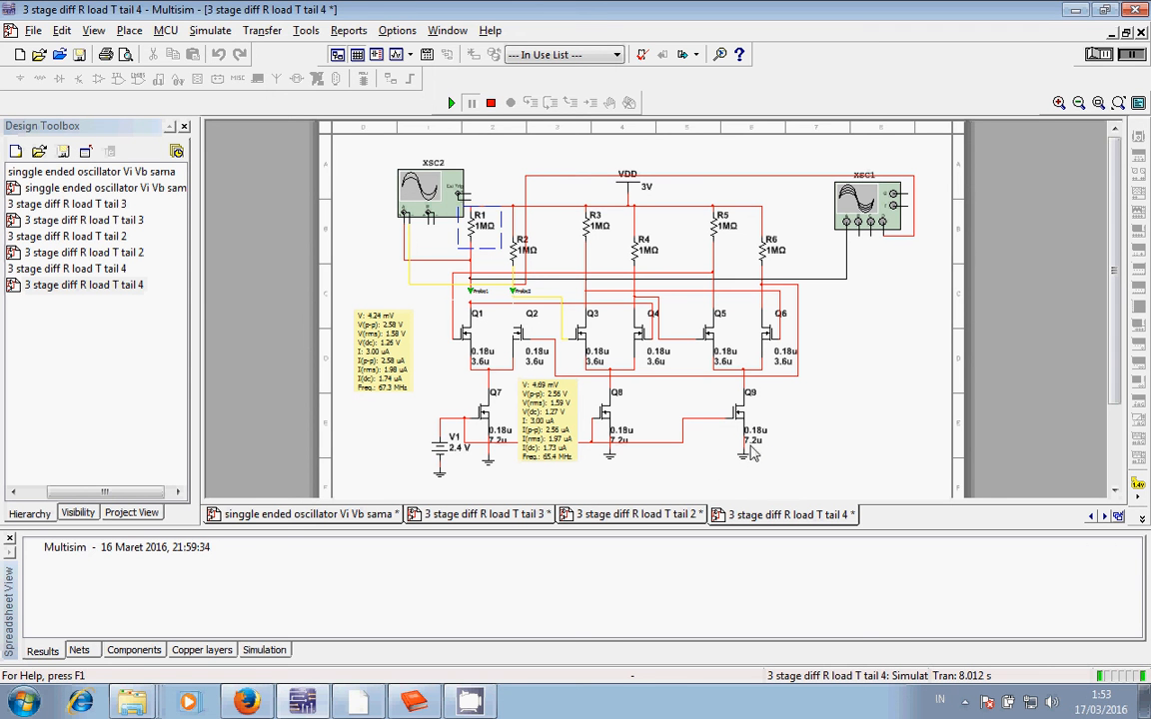
mouse_move(757, 451)
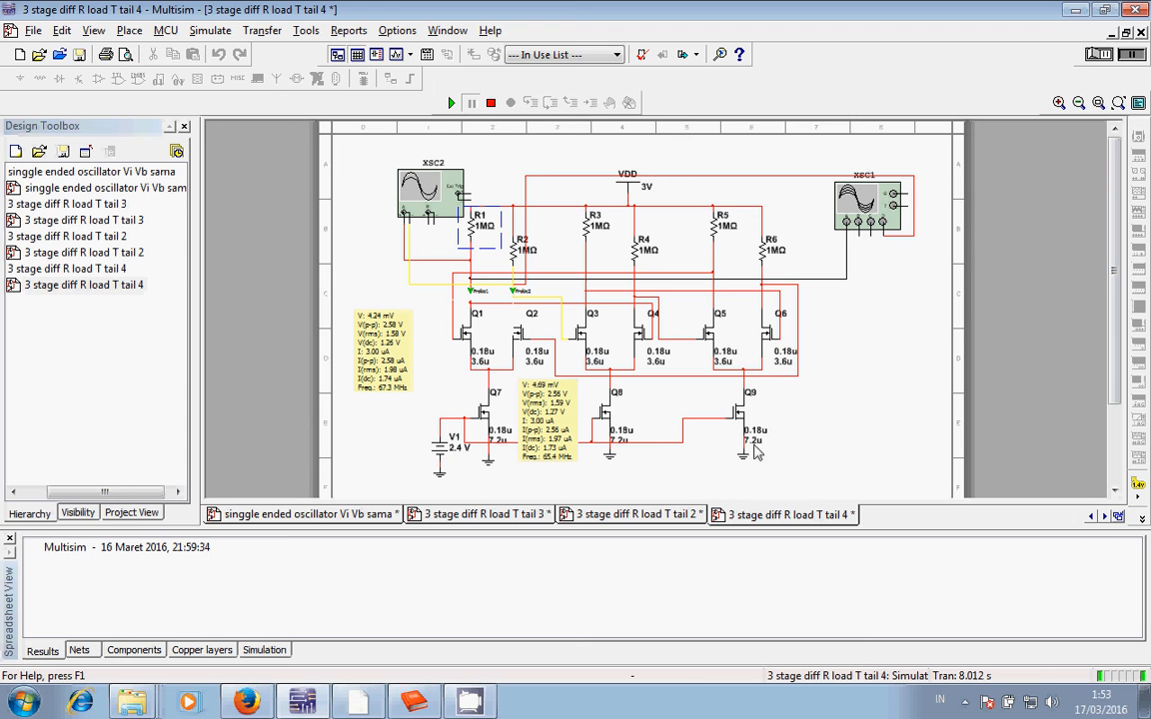
mouse_move(749, 449)
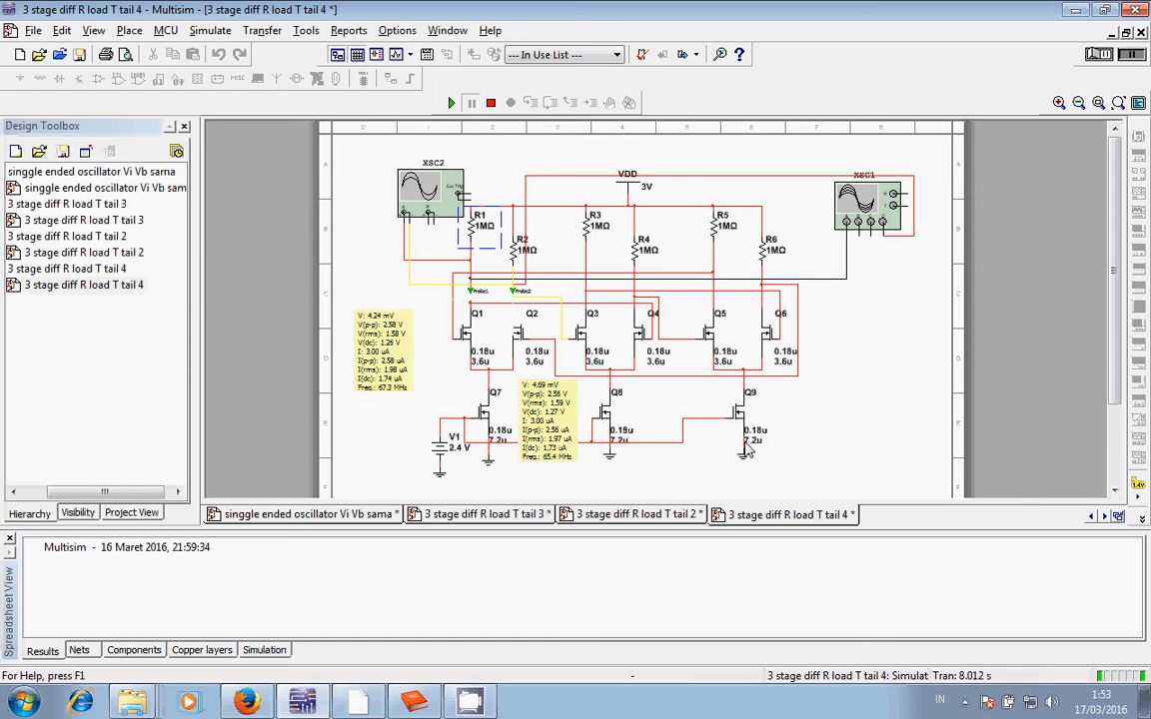
mouse_move(771, 443)
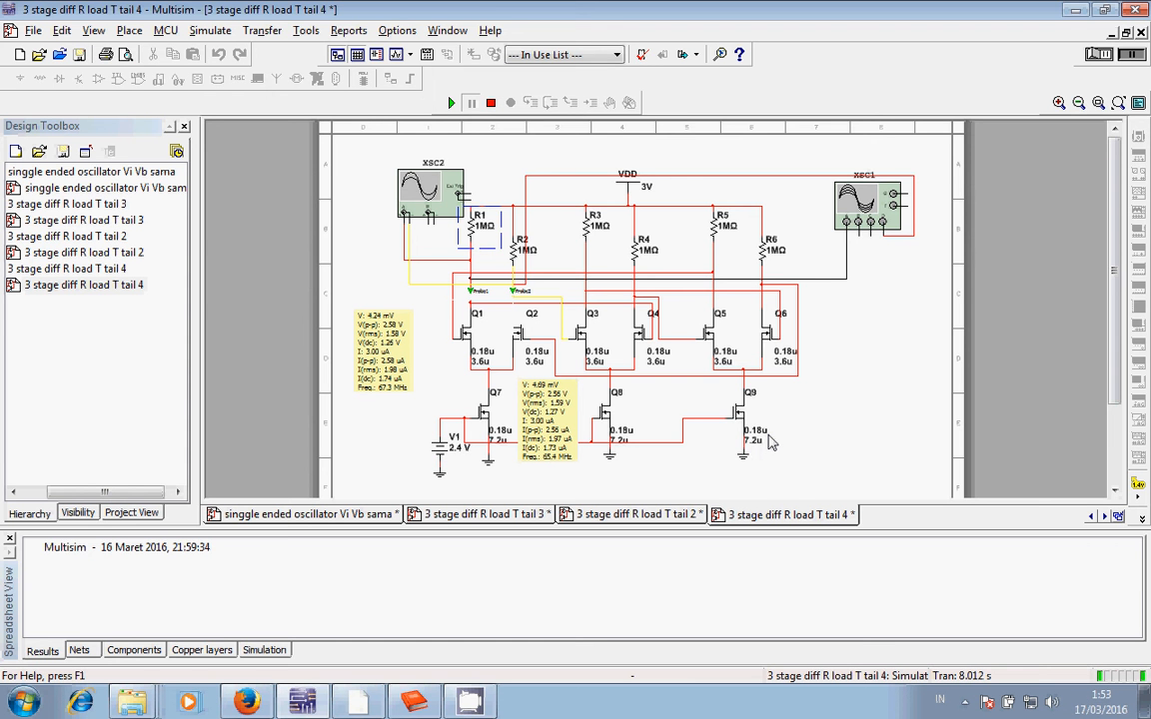
mouse_move(681, 456)
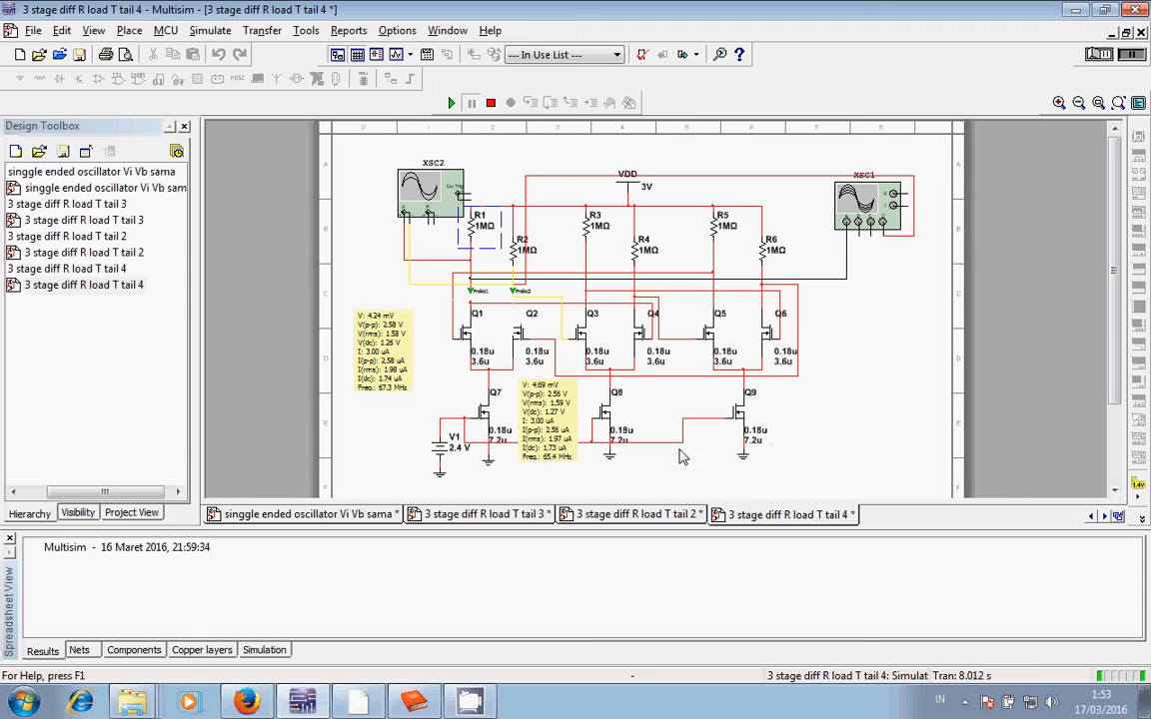
mouse_move(443, 459)
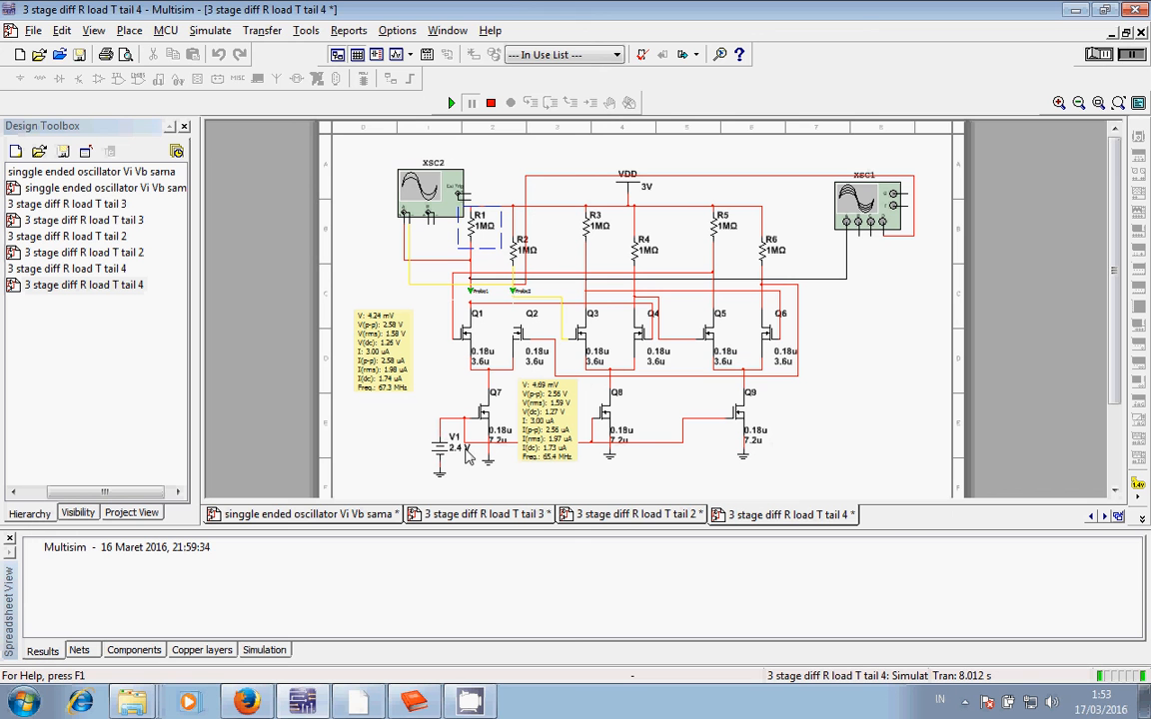
mouse_move(444, 435)
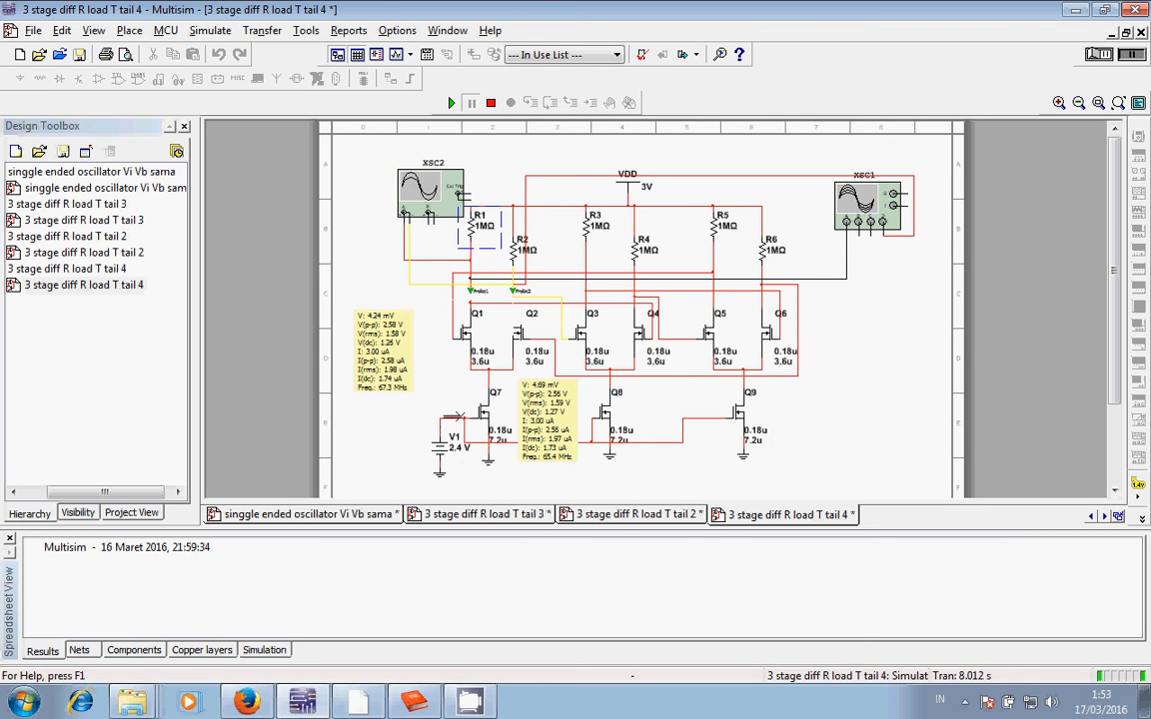
mouse_move(617, 418)
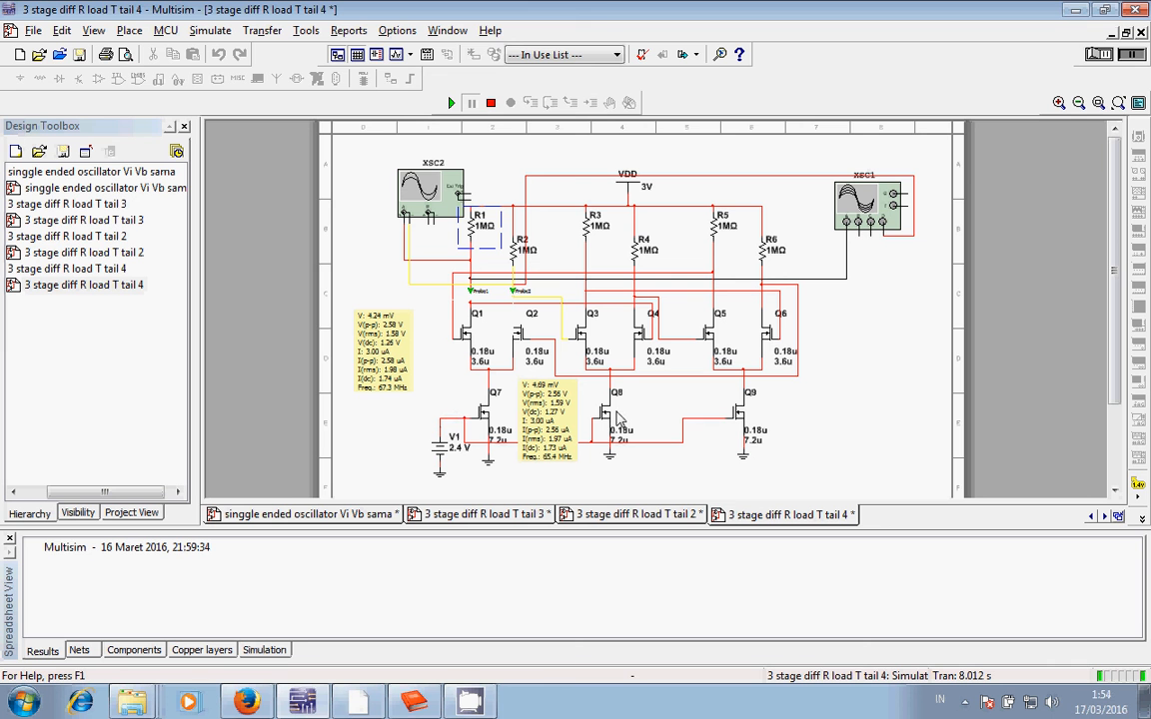
mouse_move(855, 435)
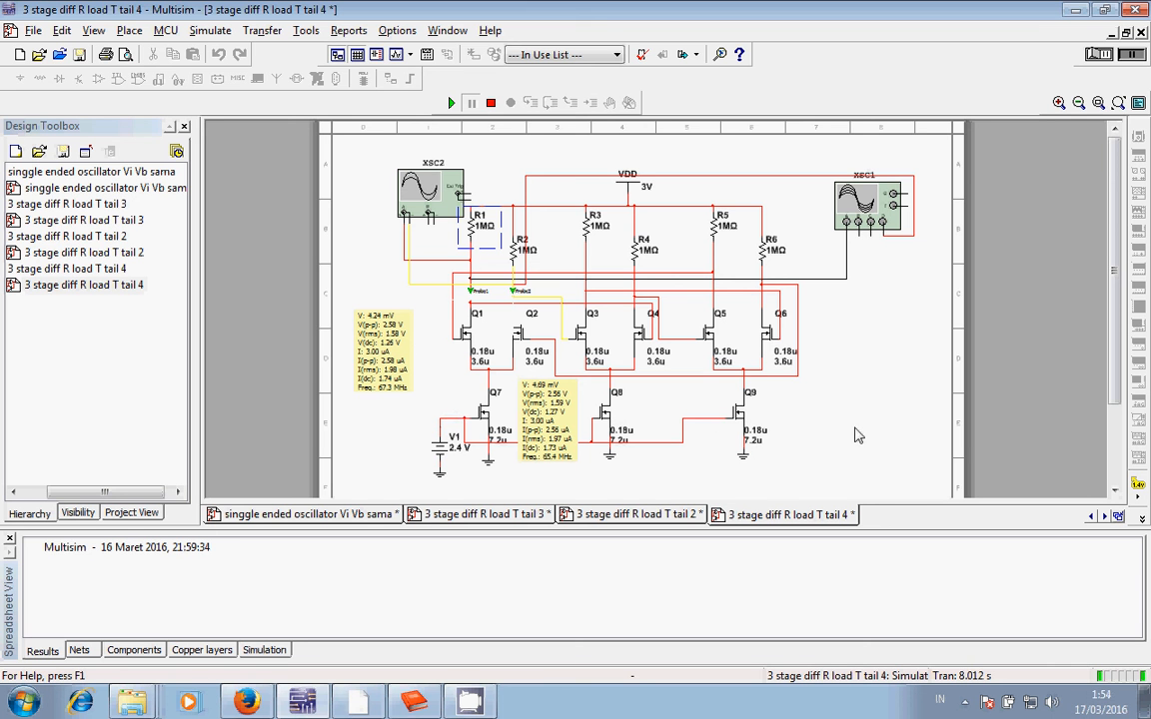
click(778, 336)
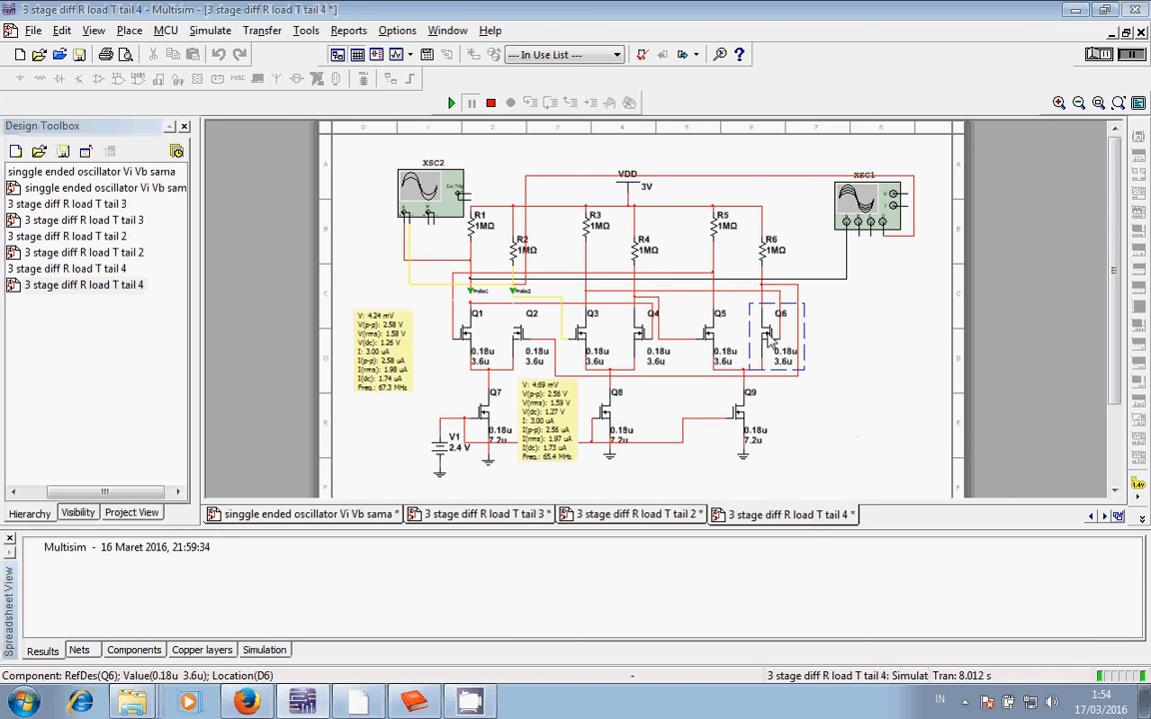
double_click(775, 336)
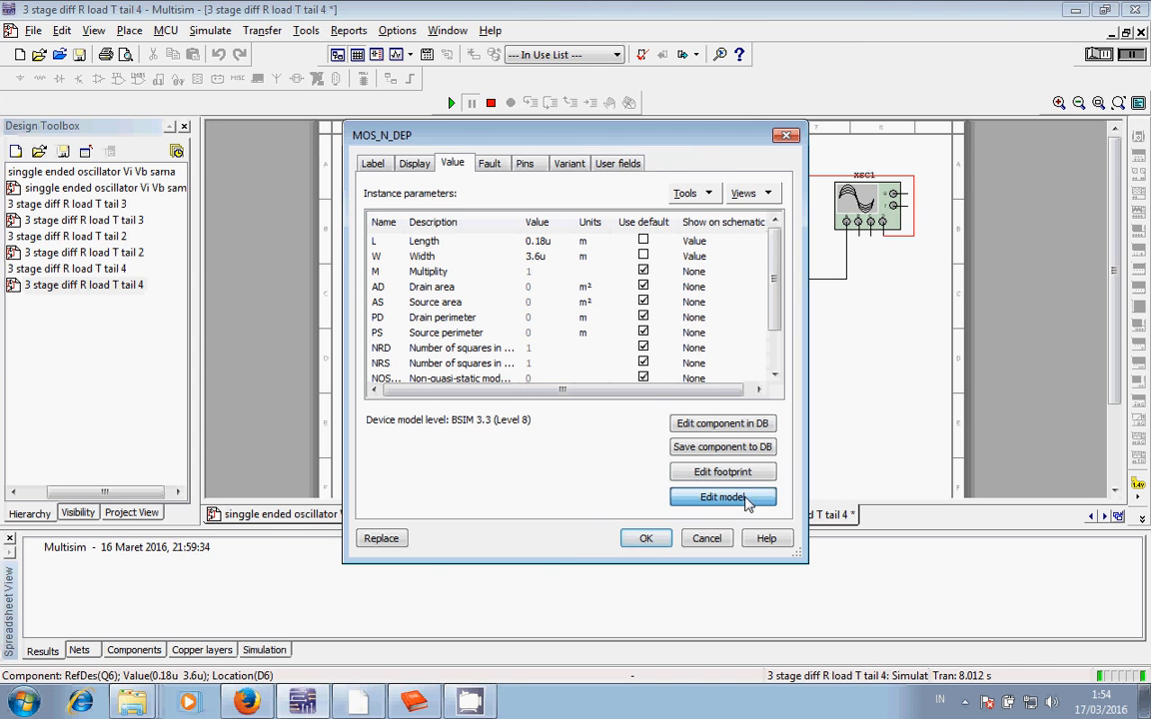
click(723, 498)
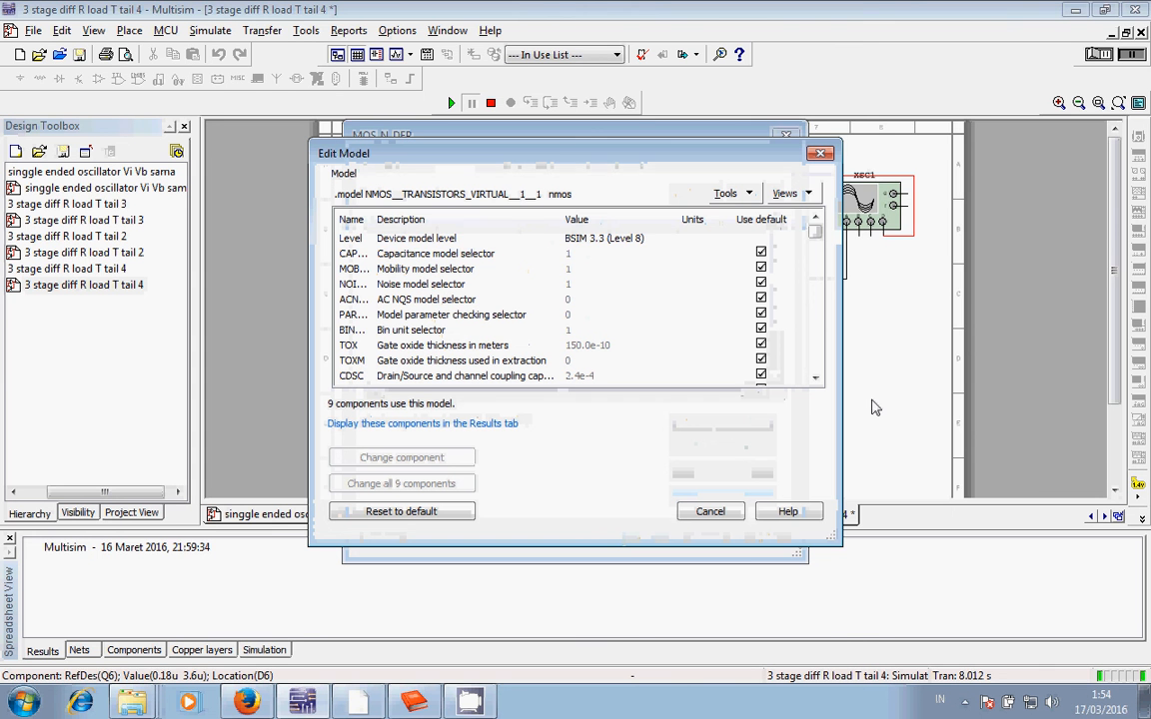
click(599, 237)
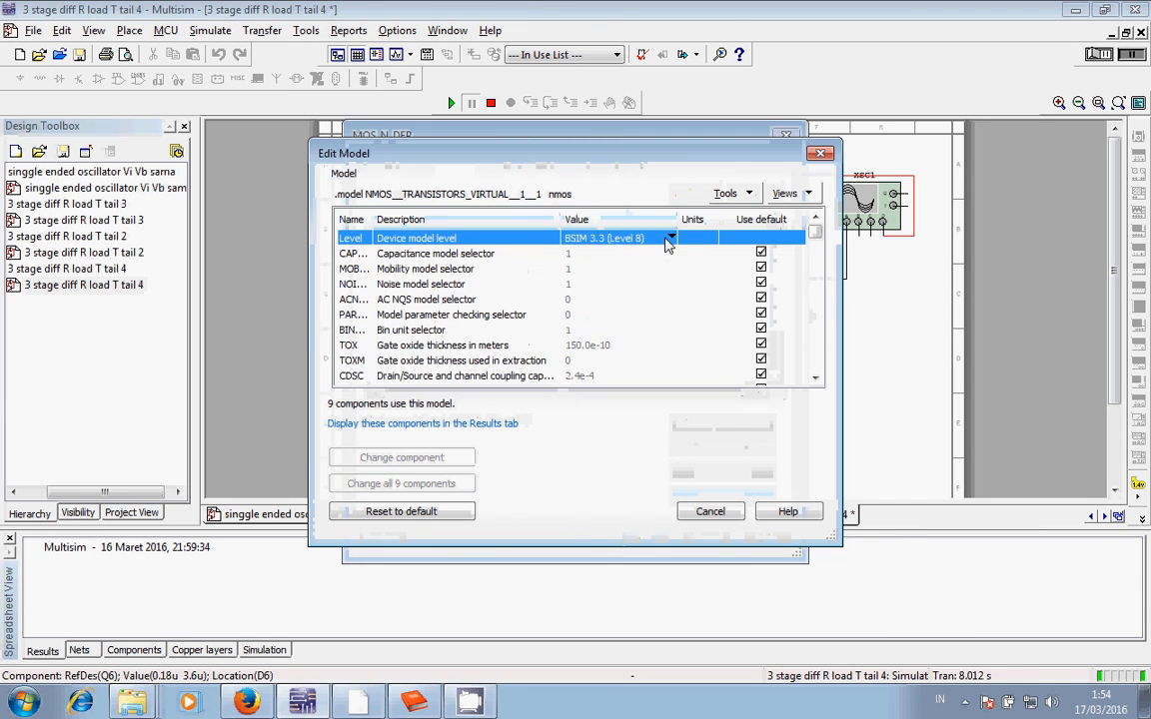
click(670, 240)
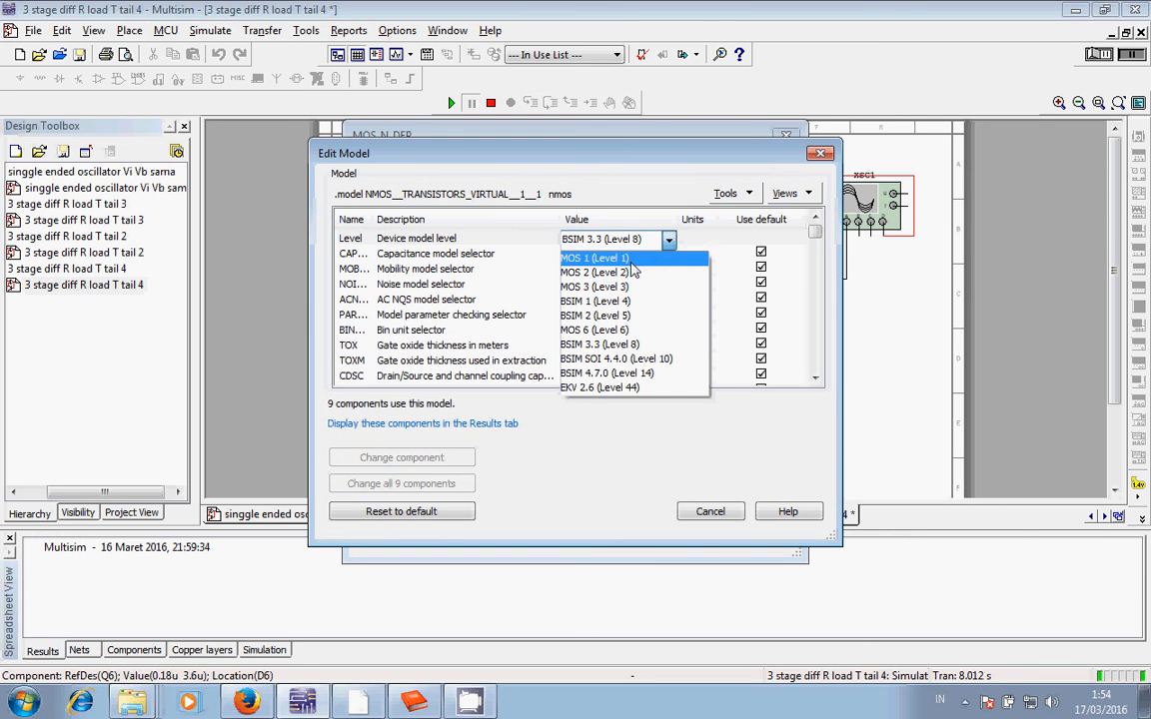
mouse_move(630, 272)
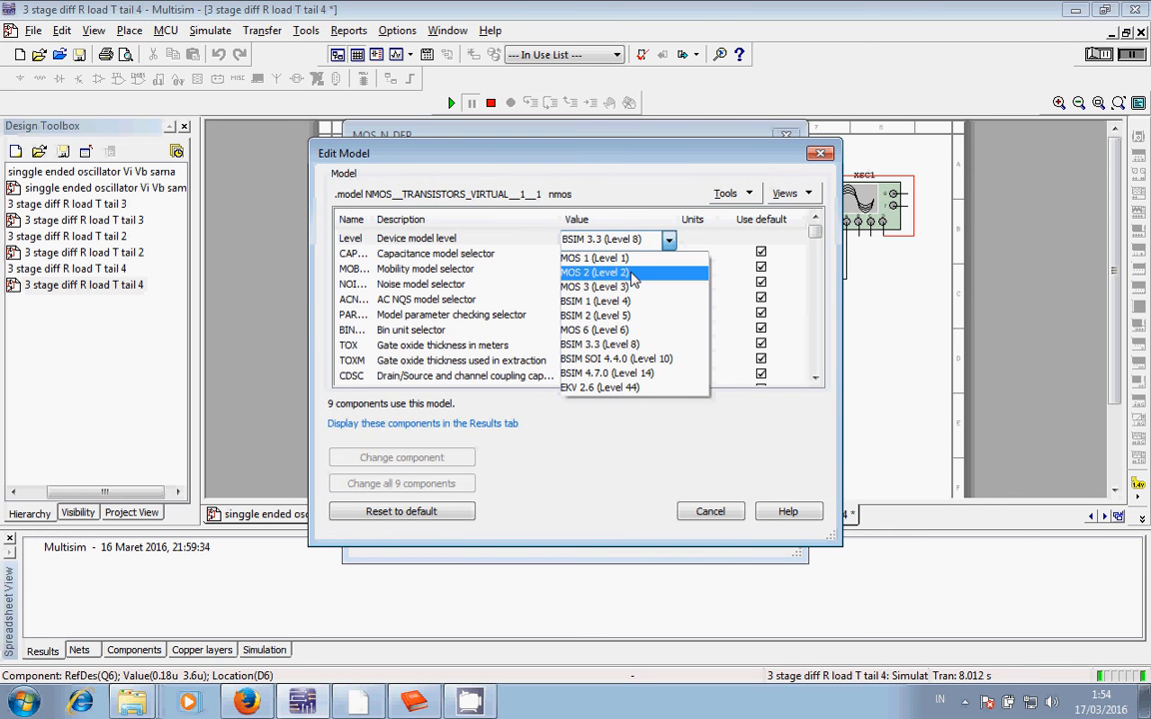
mouse_move(667, 315)
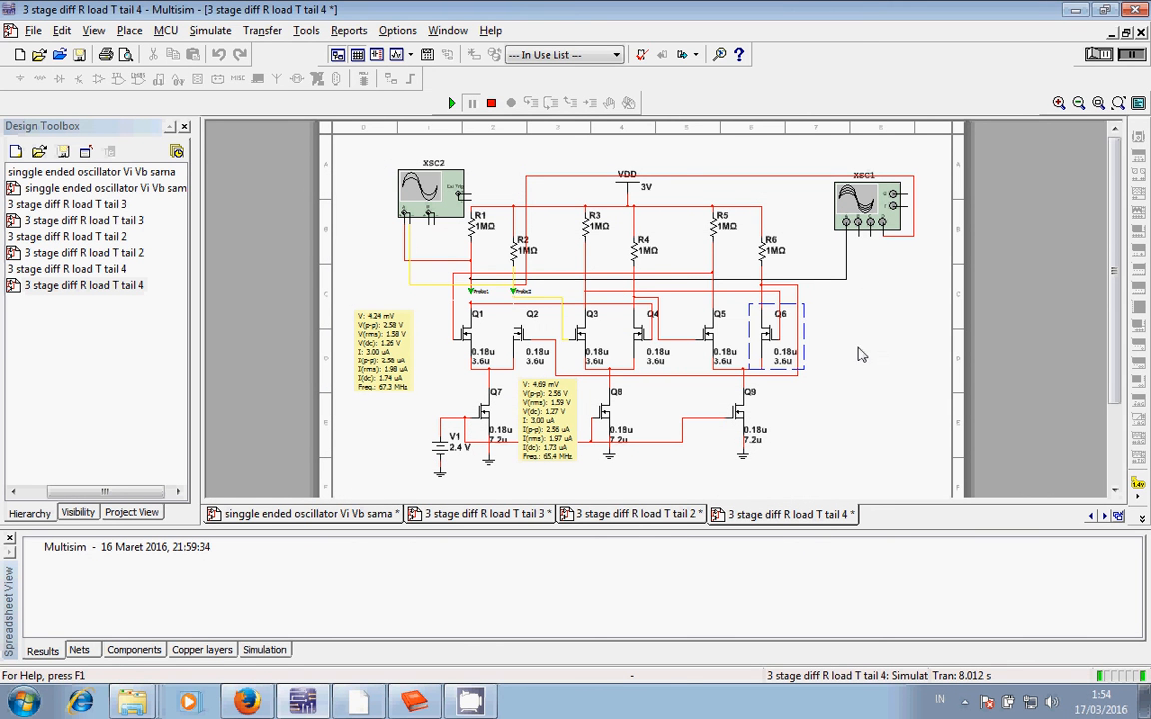
Deselect Q6 and show the XSC2 oscilloscope's red oscillating output waveform.
click(879, 368)
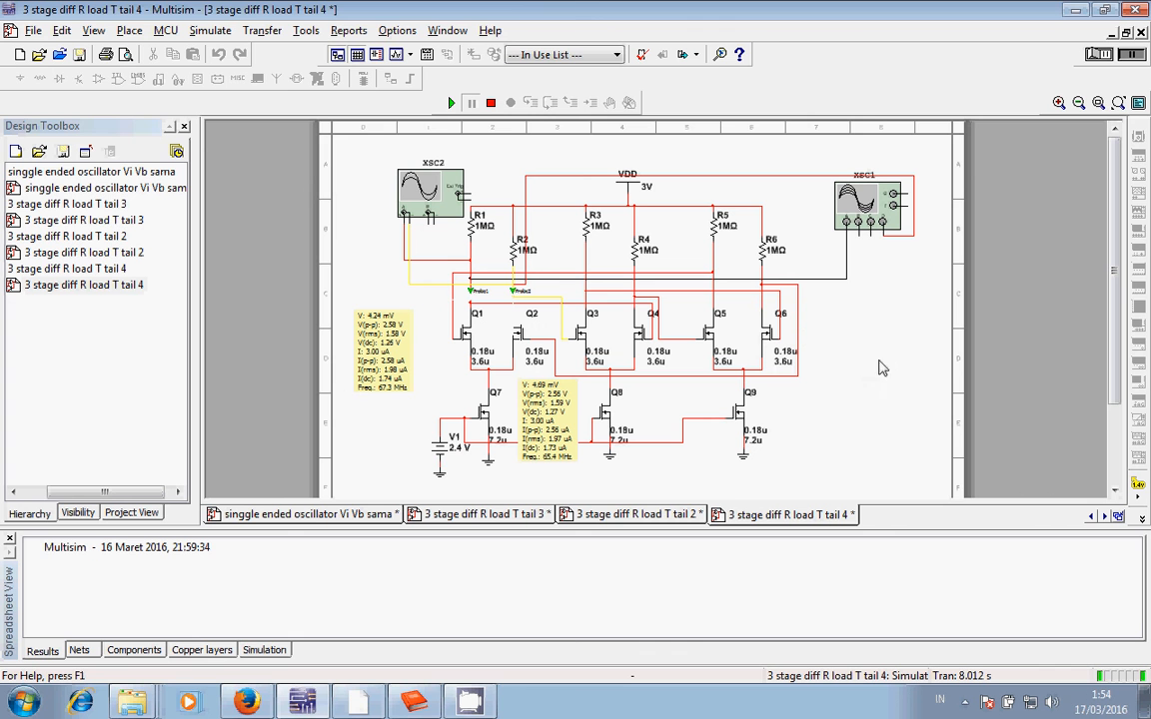
mouse_move(889, 359)
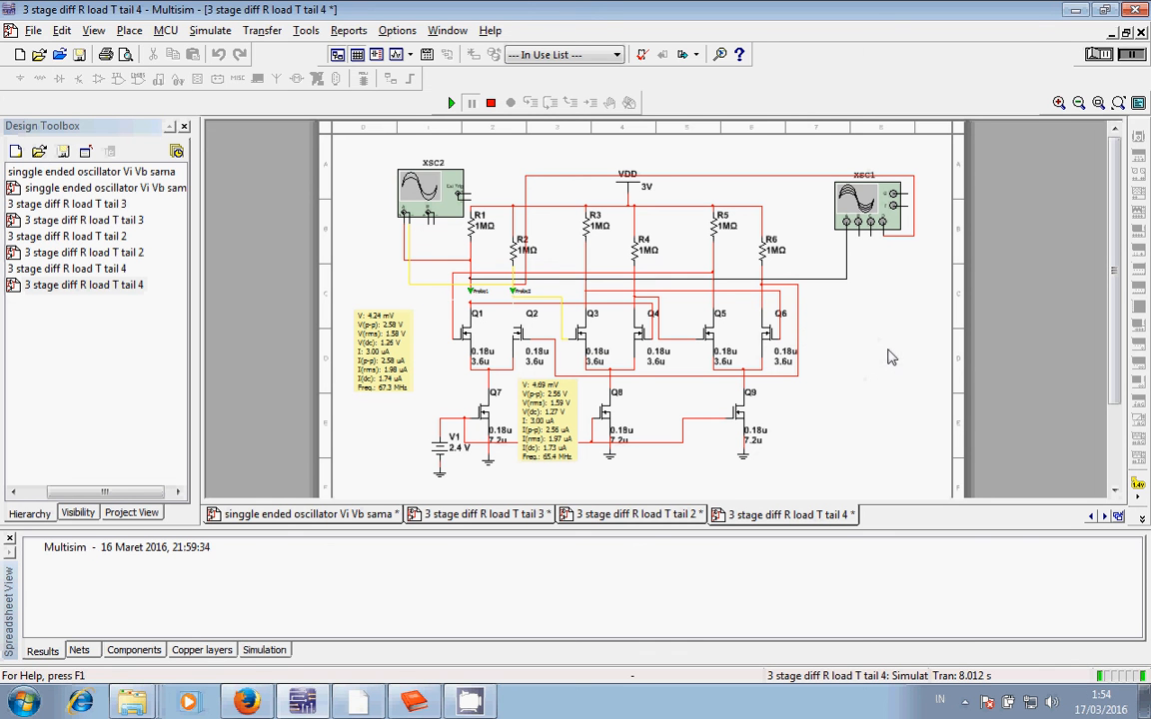
mouse_move(479, 381)
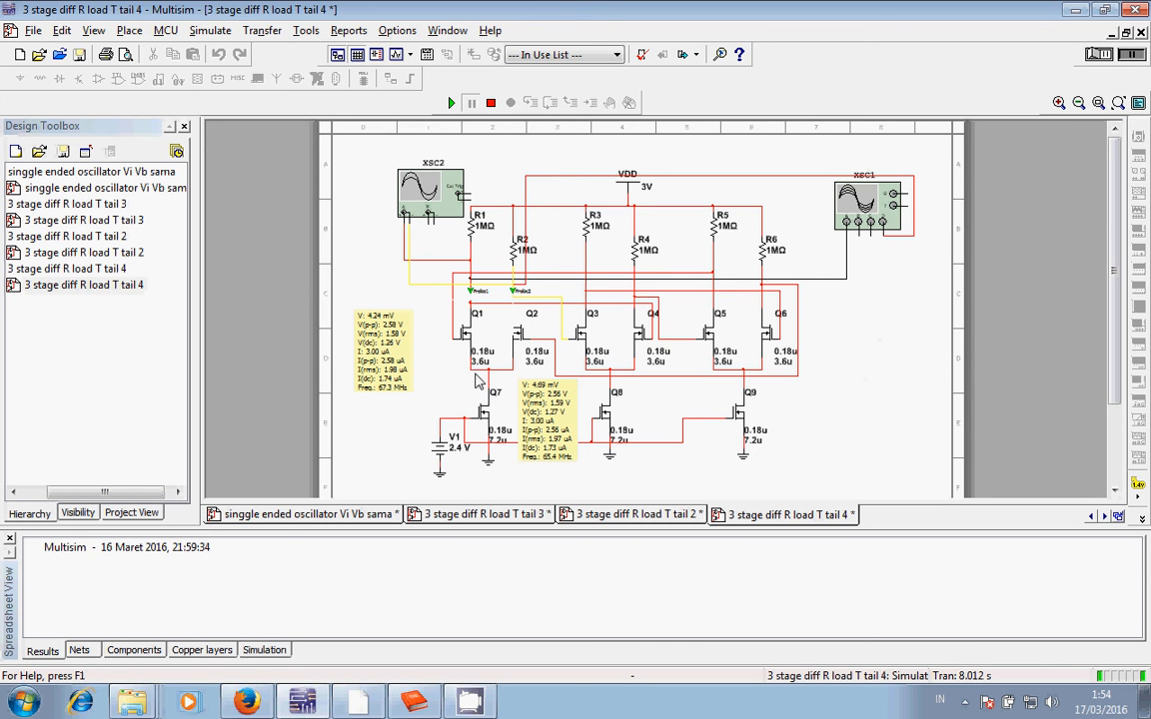
mouse_move(450, 349)
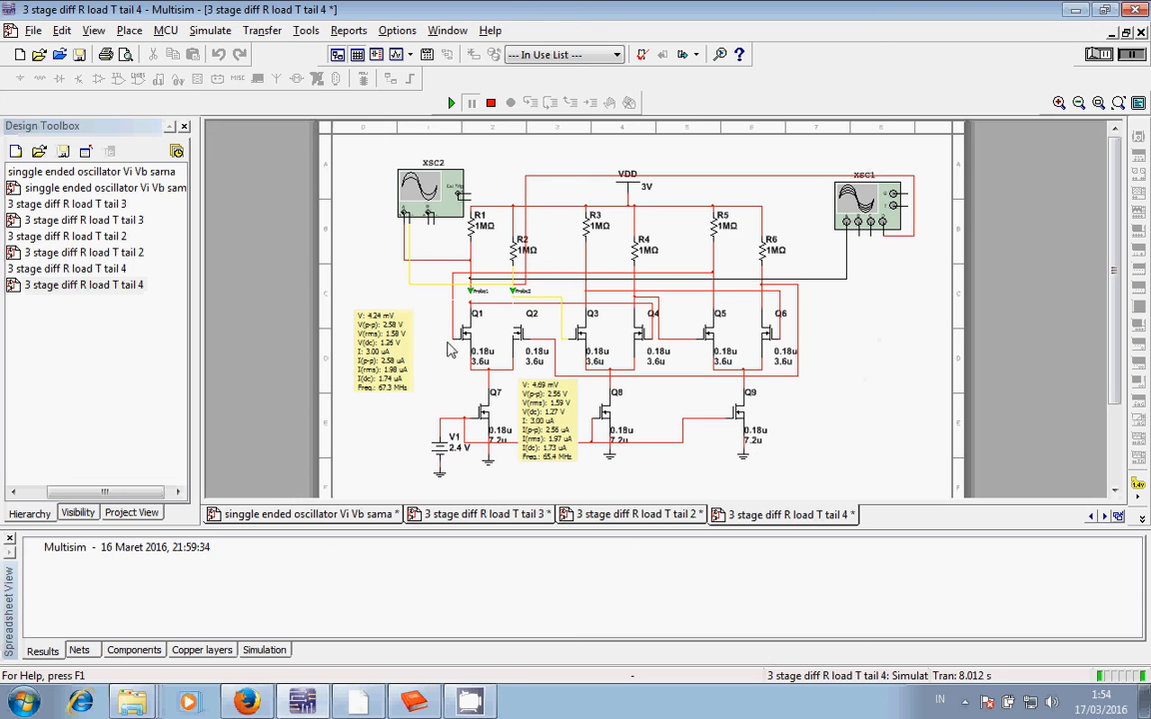
mouse_move(471, 344)
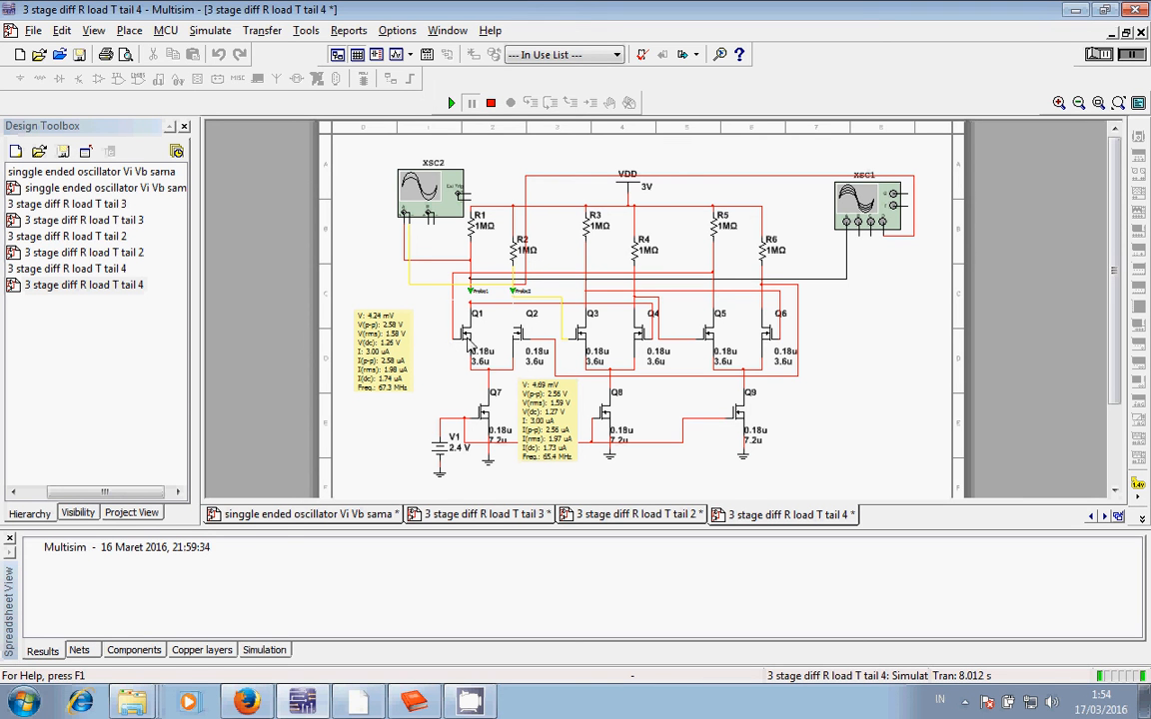
mouse_move(861, 428)
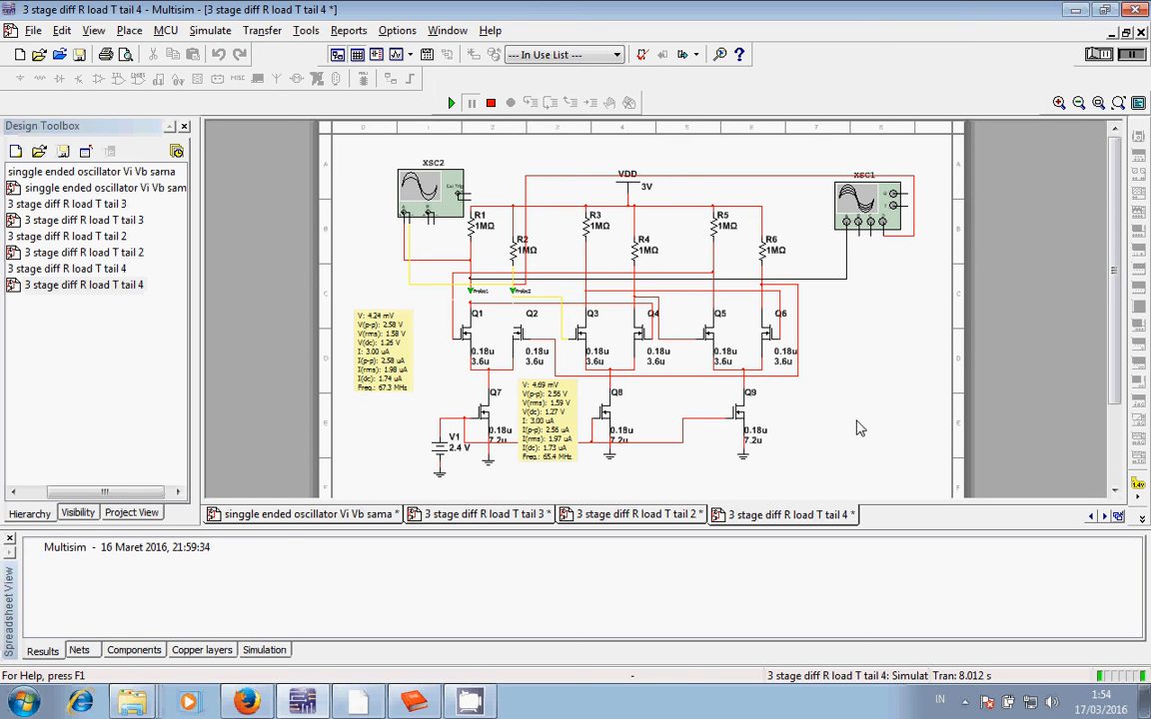
mouse_move(891, 401)
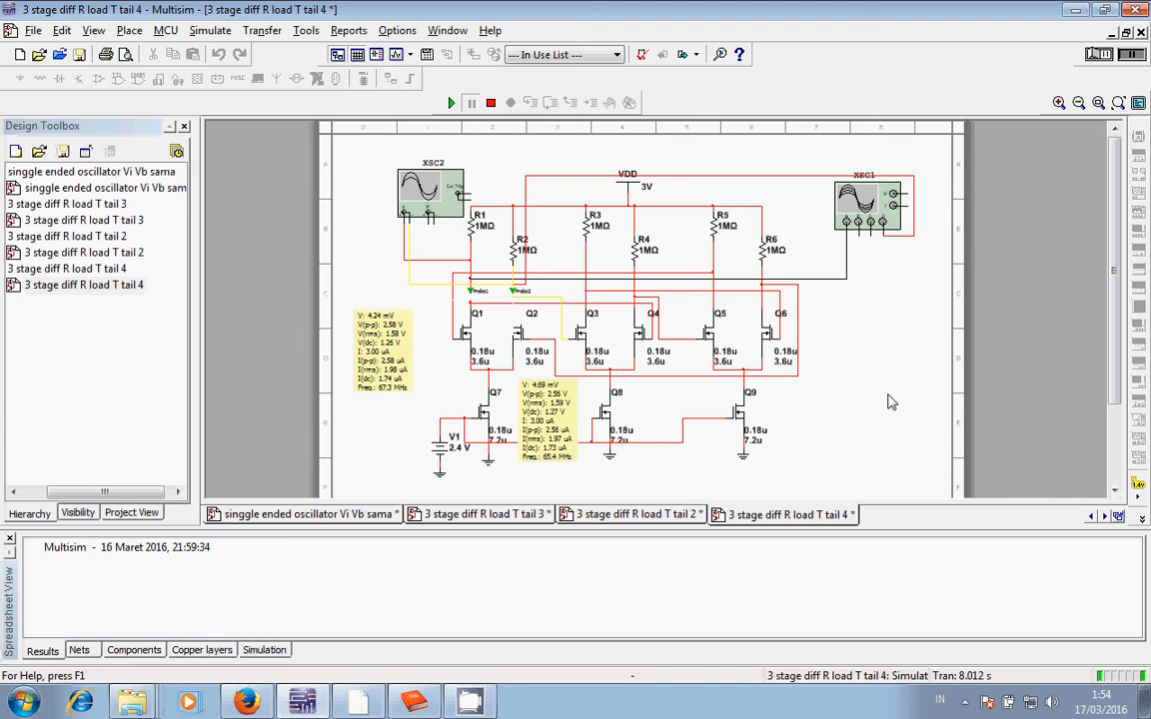
mouse_move(899, 392)
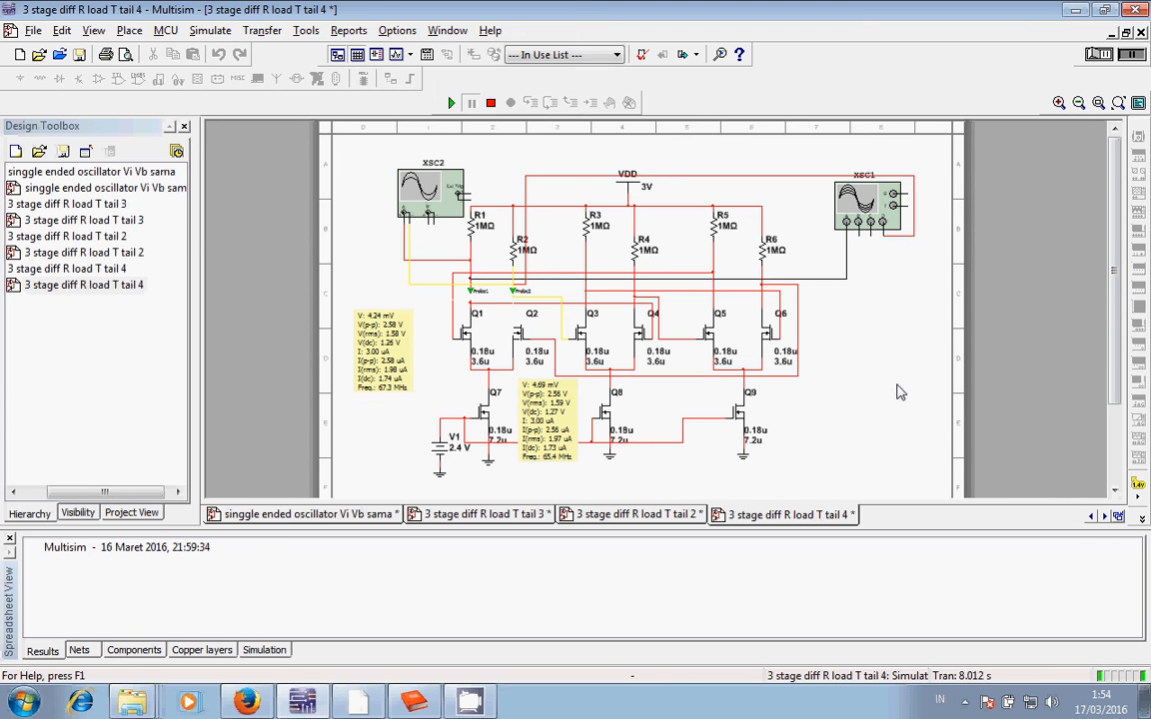
mouse_move(247, 183)
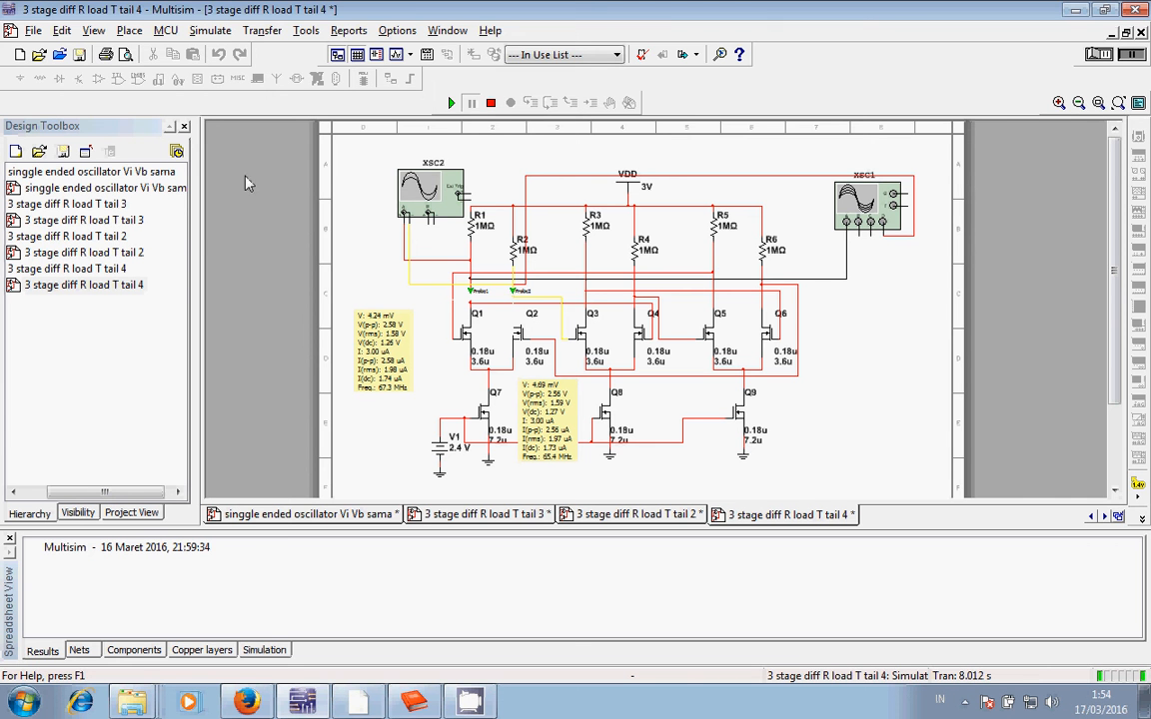
double_click(432, 190)
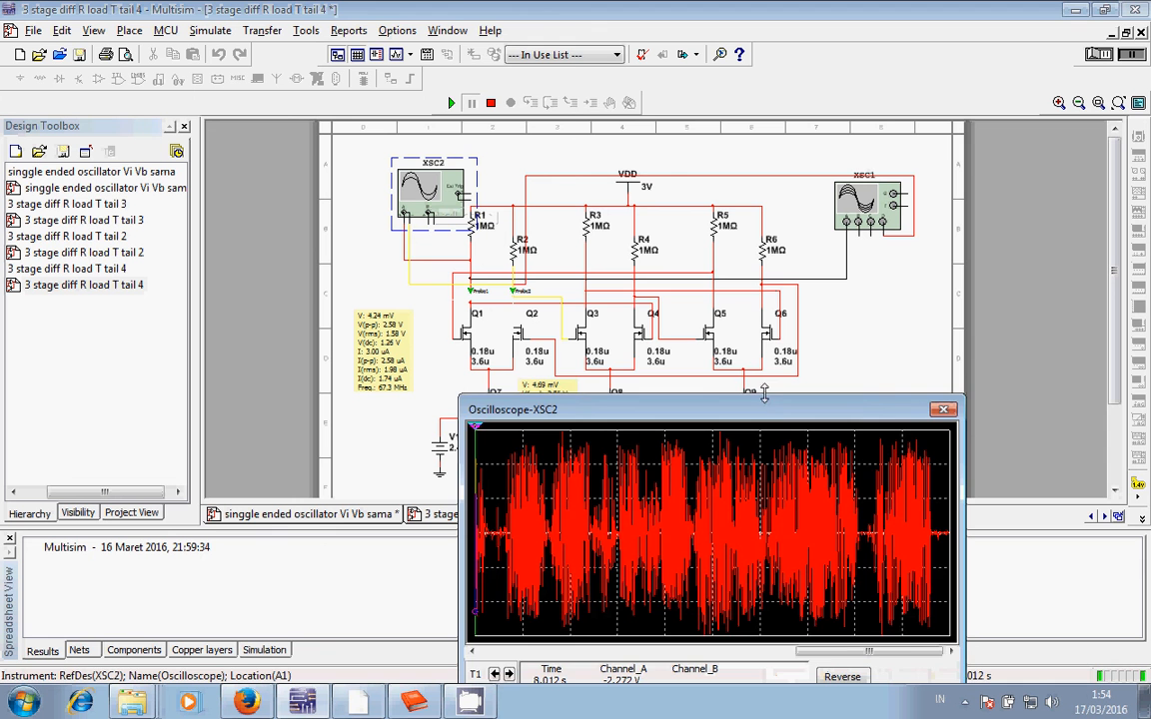